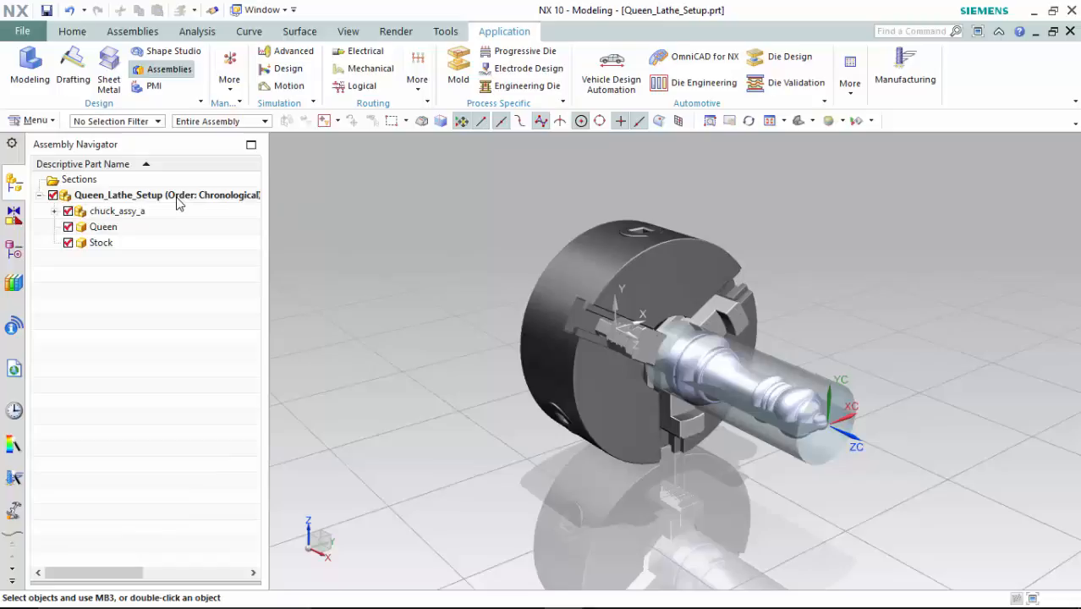
# Select Queen and Stock and enter Manufacturing with a cam_general turning setup
pyautogui.click(103, 226)
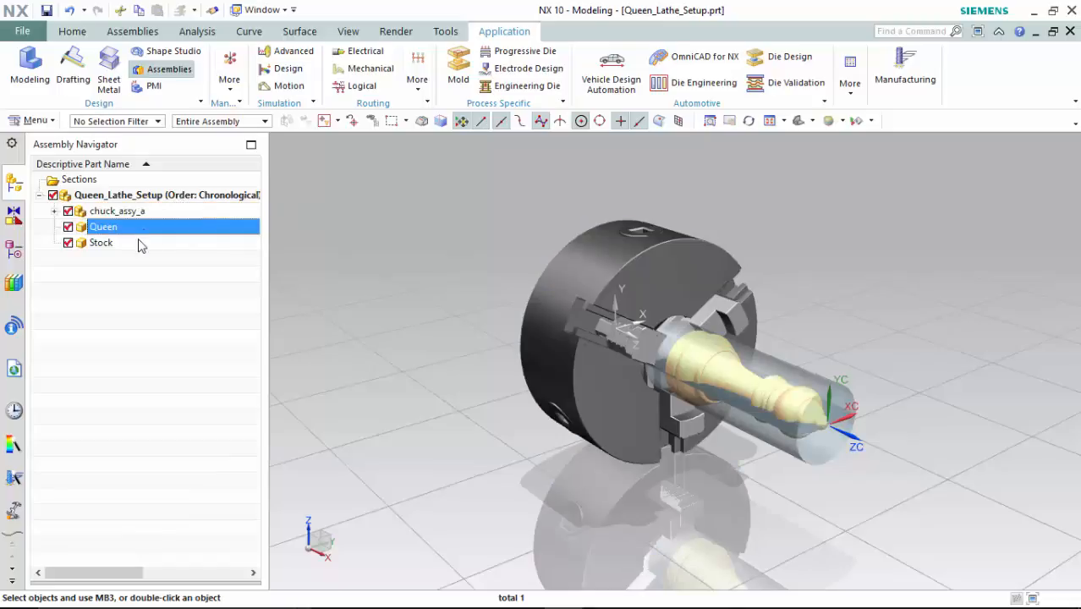
pyautogui.click(101, 243)
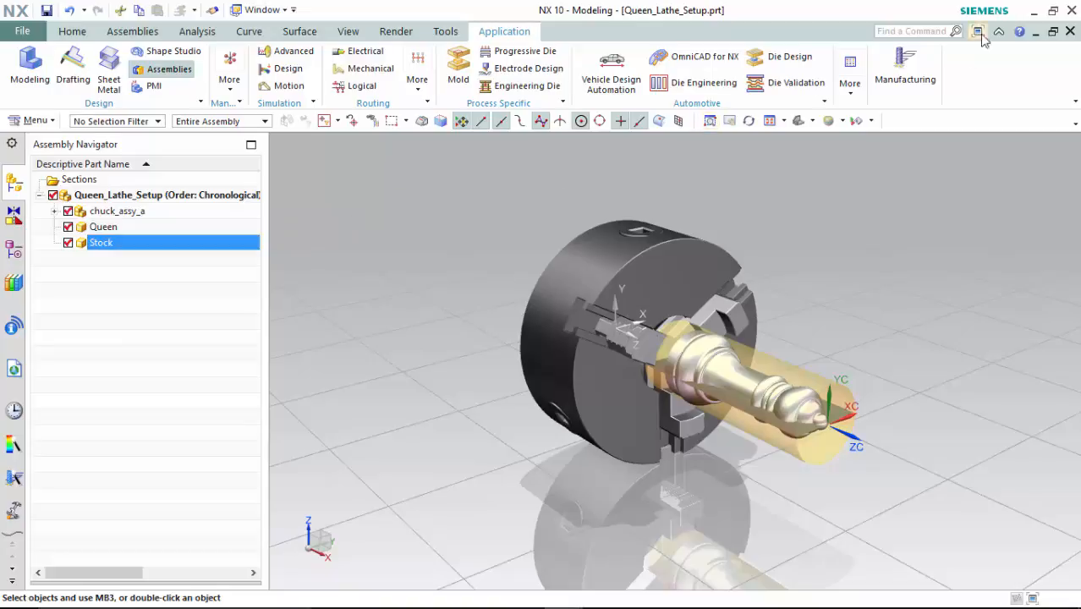
pyautogui.click(903, 68)
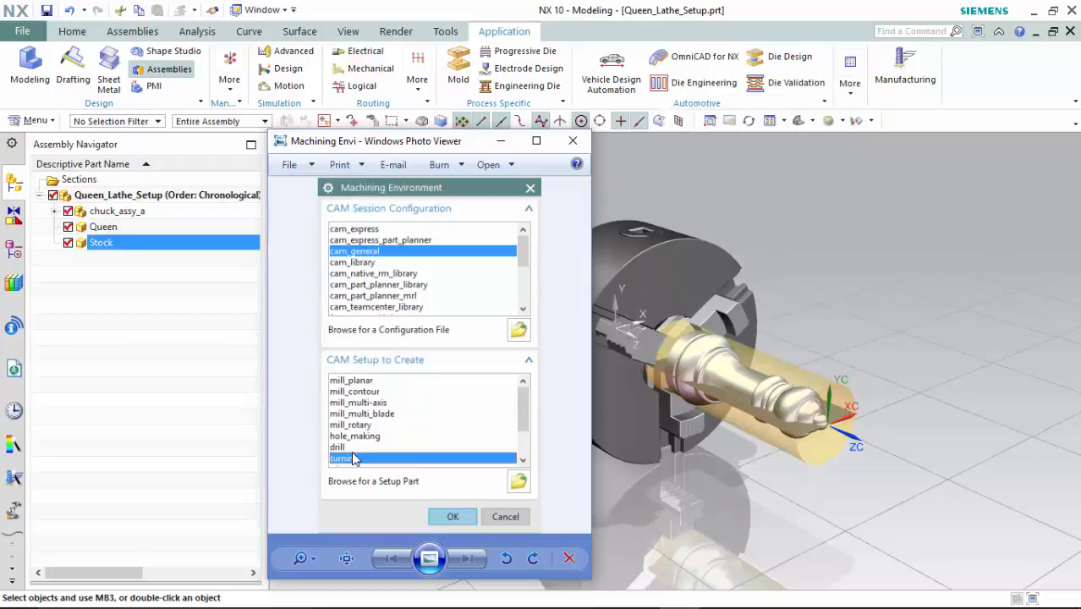
pyautogui.click(451, 515)
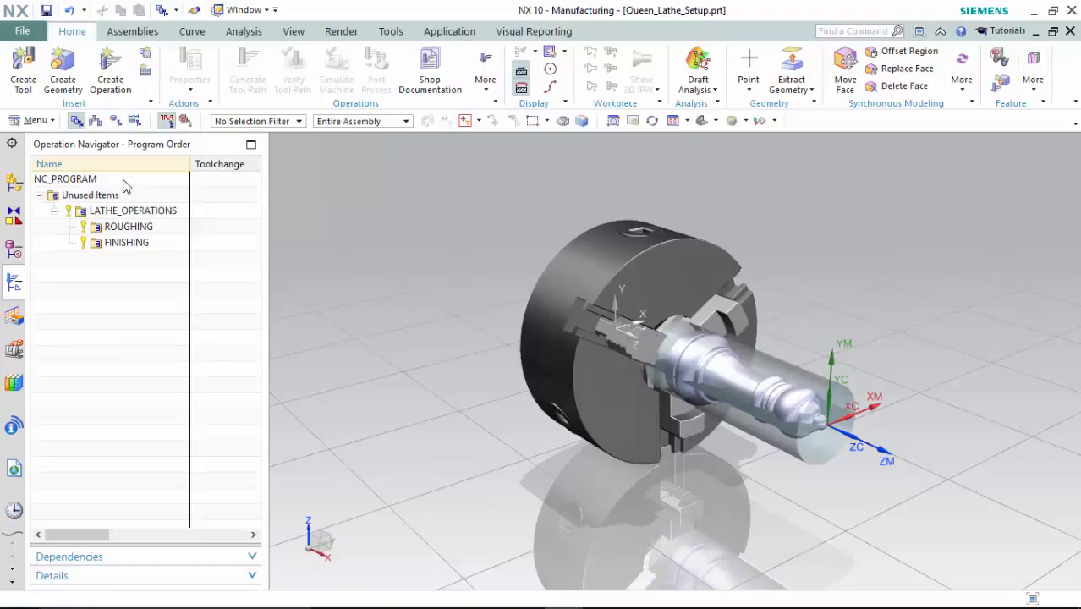
# Insert a new program group under Unused Items in the Operation Navigator
pyautogui.rightClick(89, 194)
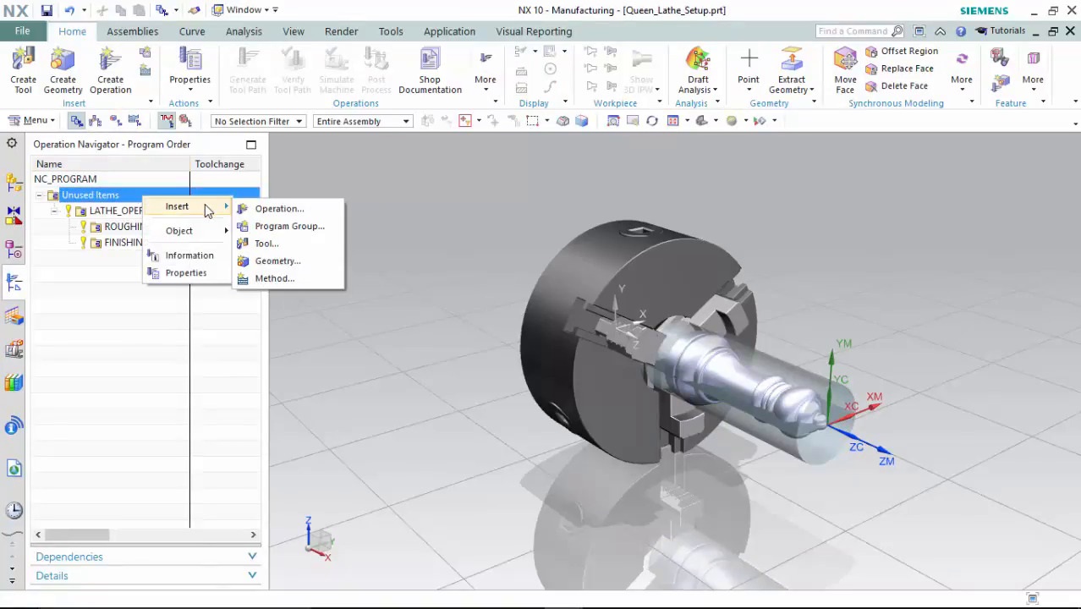
pyautogui.moveTo(268, 244)
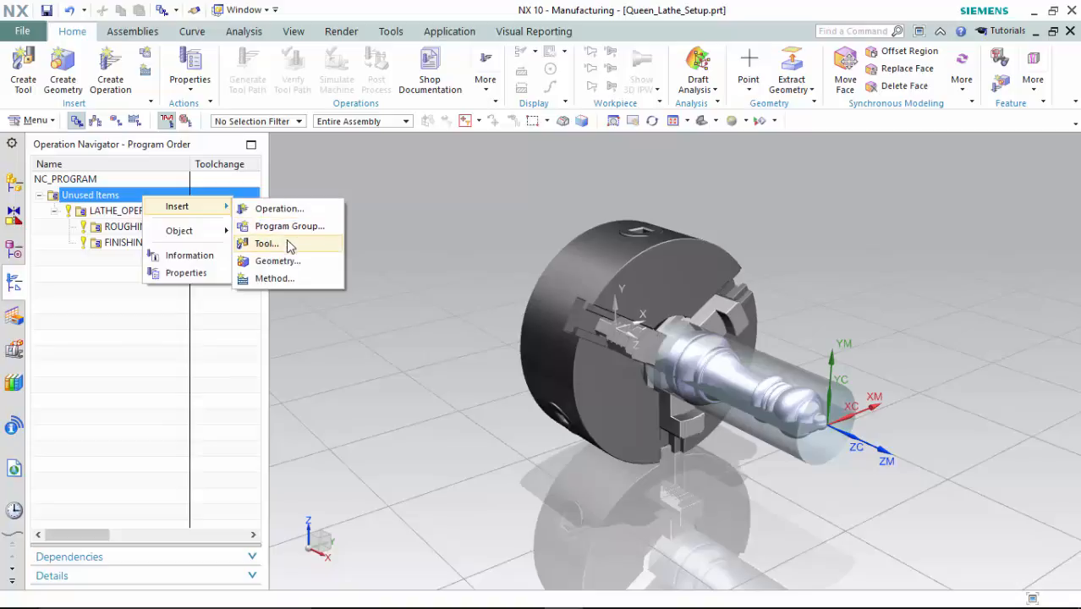
pyautogui.click(291, 227)
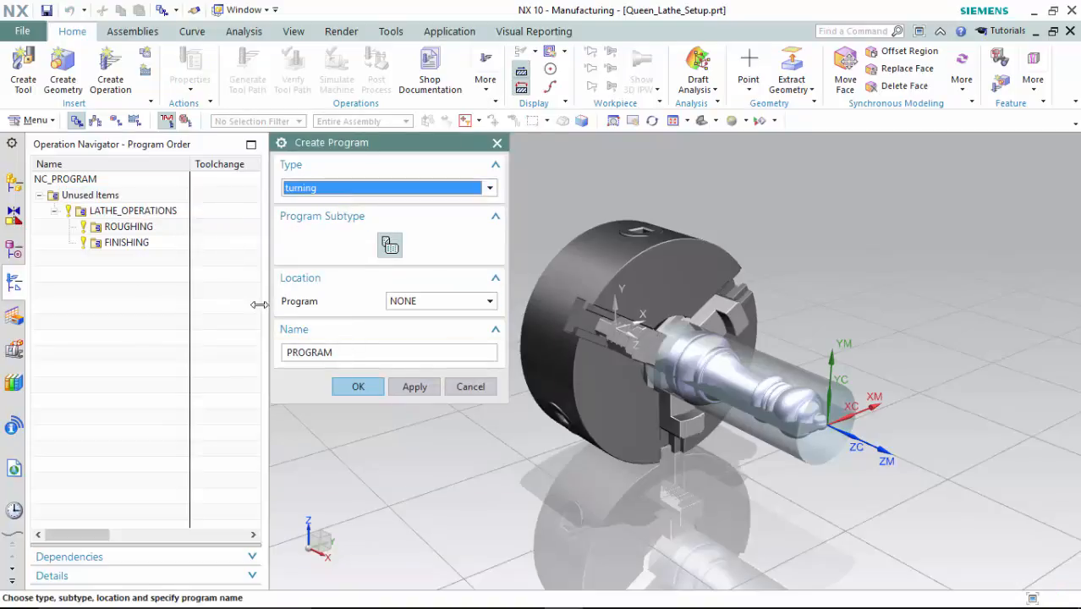
pyautogui.click(357, 385)
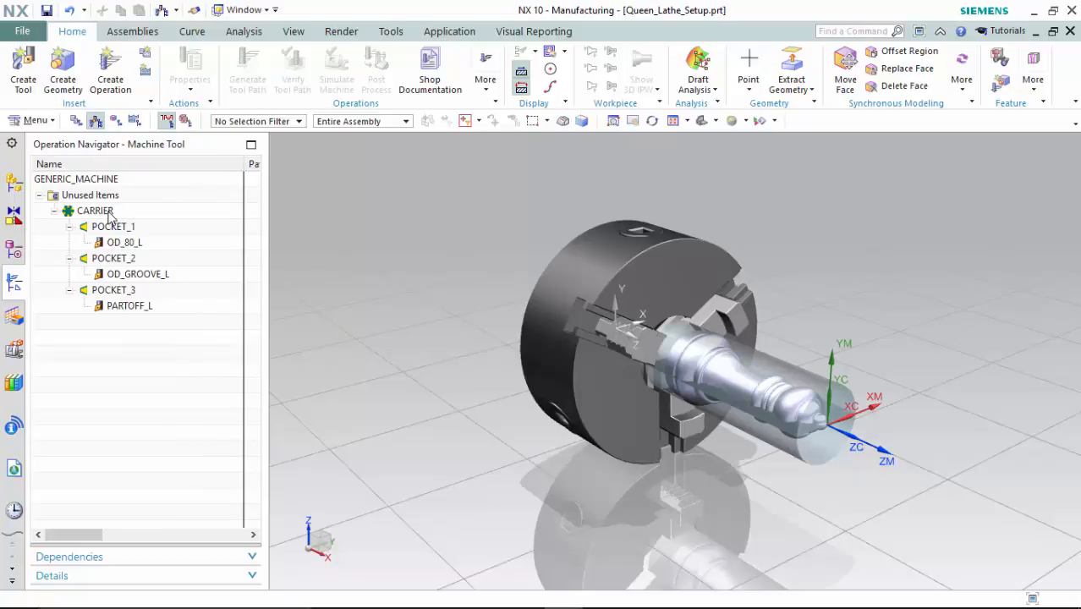
# Start inserting a new lathe tool under Unused Items in Machine Tool View
pyautogui.click(90, 195)
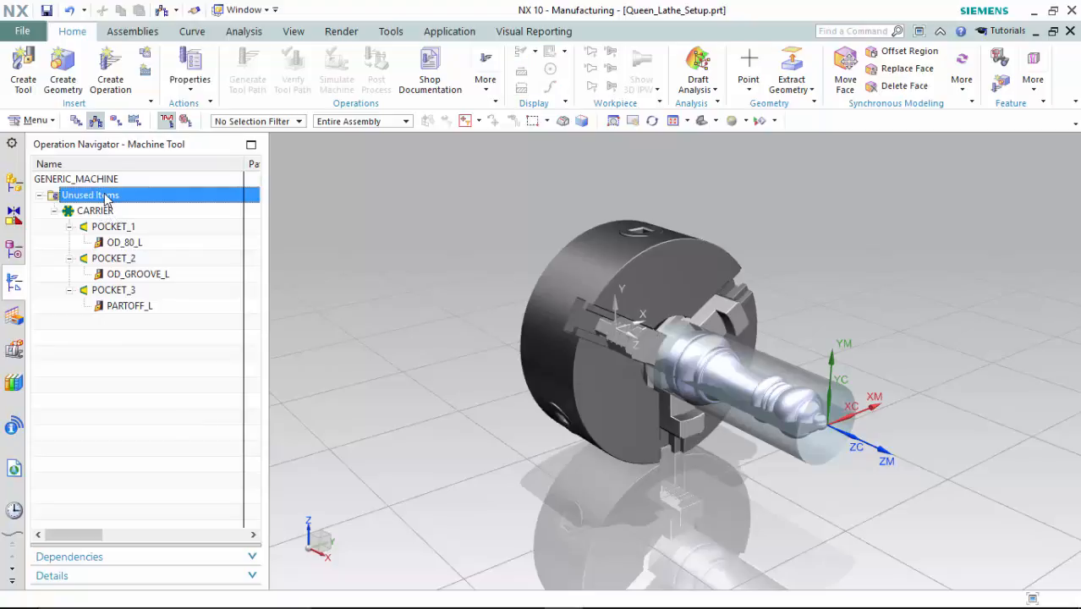
pyautogui.rightClick(91, 194)
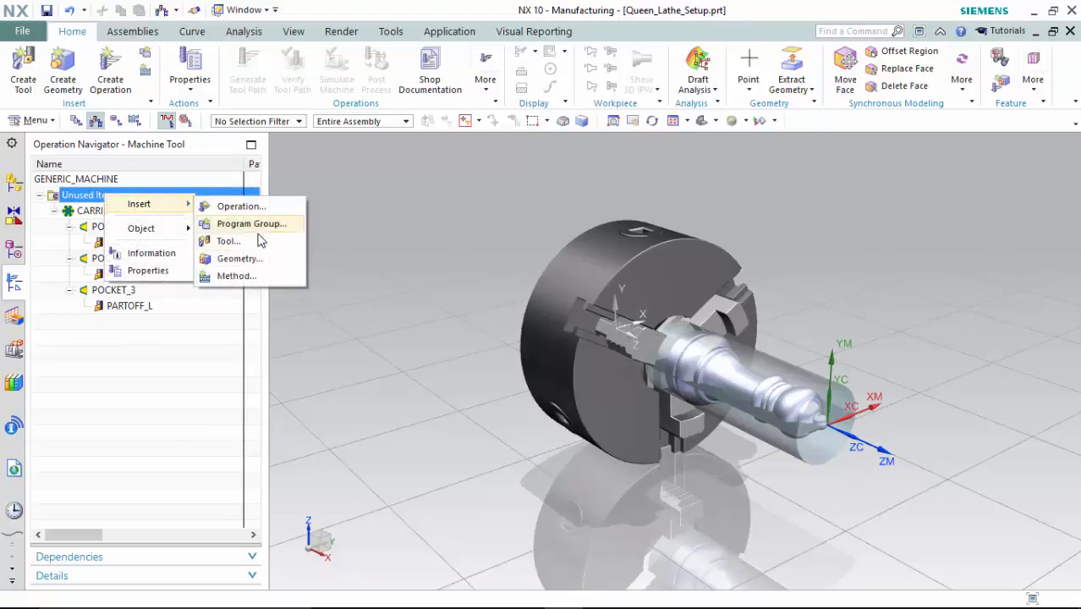
pyautogui.click(227, 240)
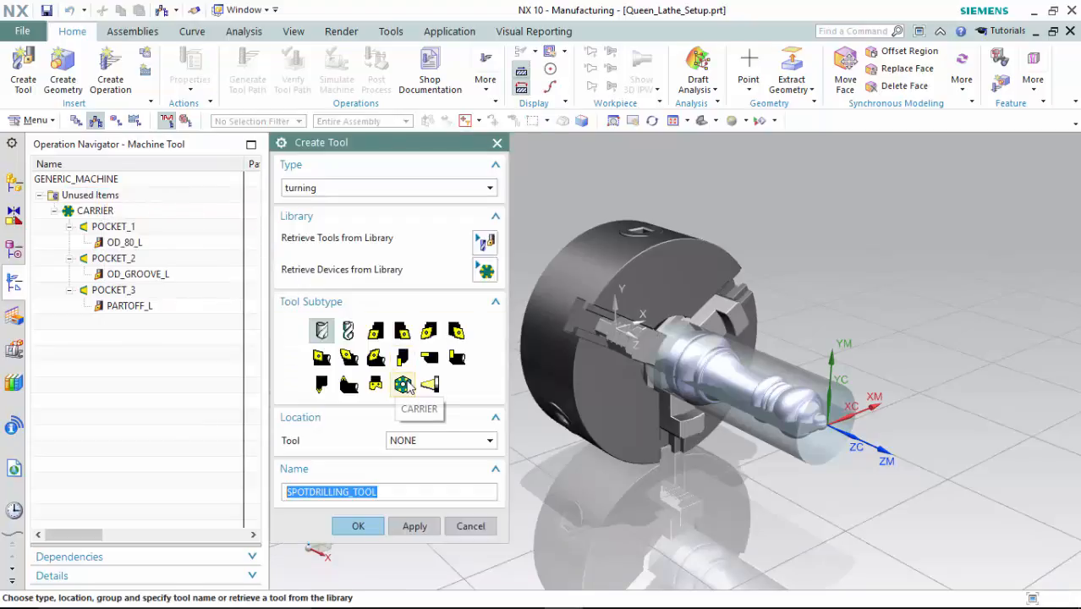
pyautogui.moveTo(430, 385)
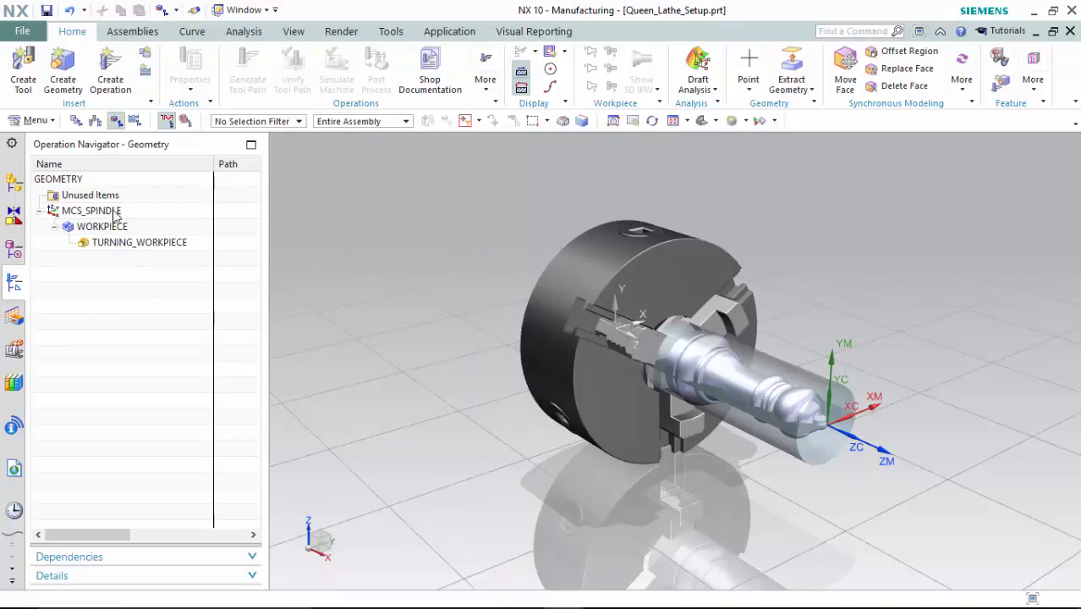
# Accept MCS_SPINDLE, review WORKPIECE and edit TURNING_WORKPIECE with automatic spun outlines
pyautogui.doubleClick(92, 209)
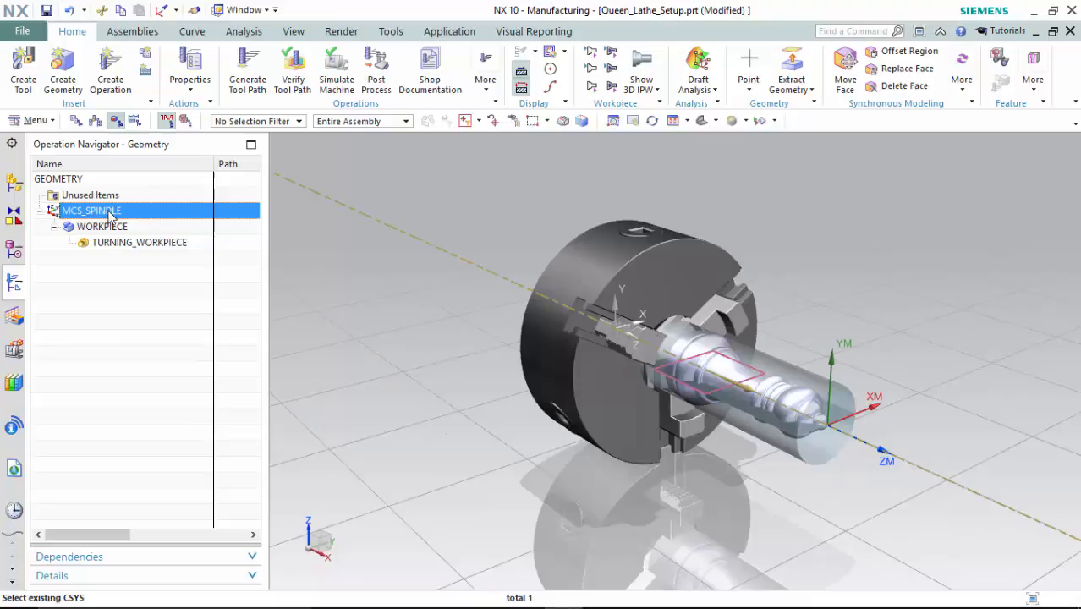
pyautogui.click(102, 227)
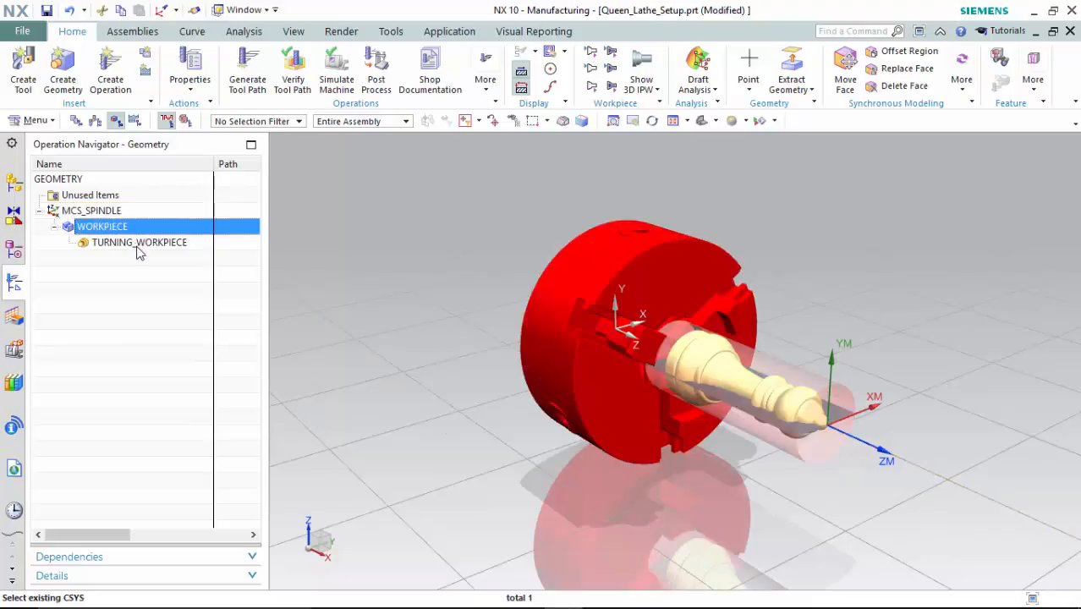
pyautogui.doubleClick(138, 241)
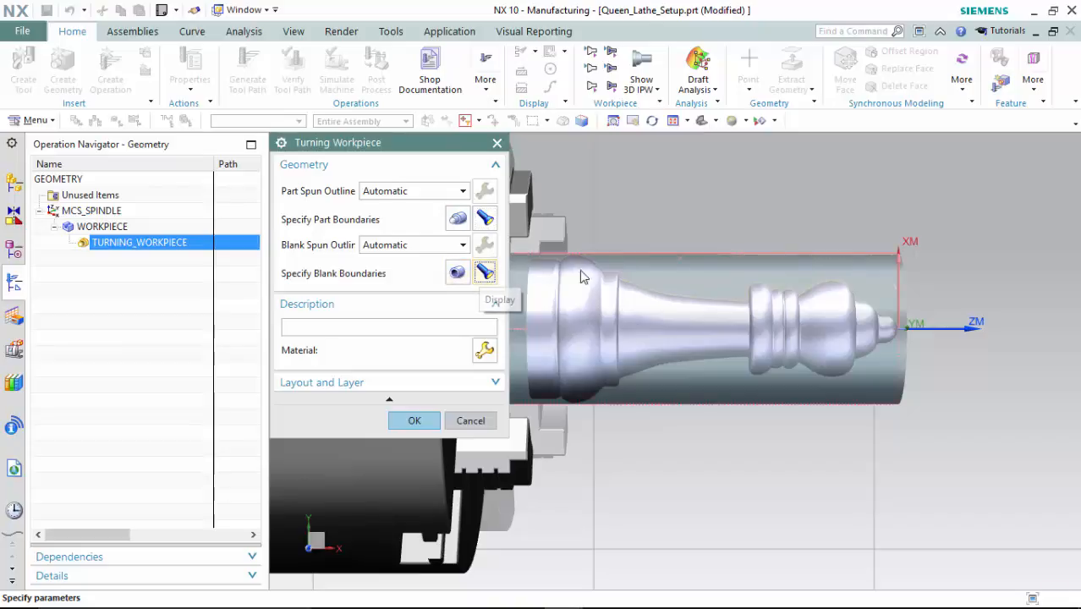
pyautogui.moveTo(691, 390)
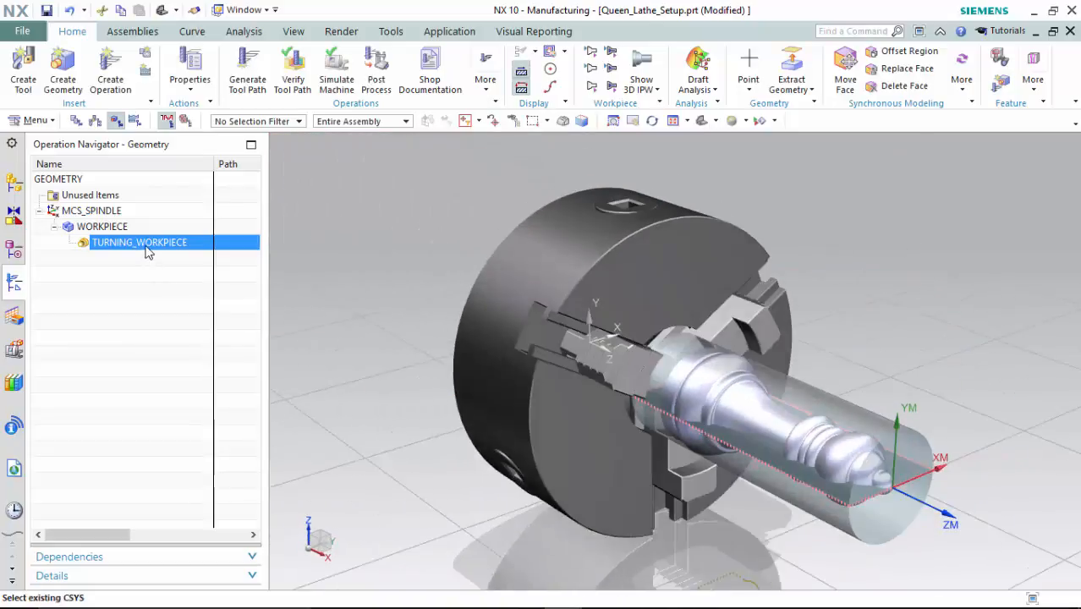
# Insert Avoidance geometry under TURNING_WORKPIECE from its Insert > Geometry menu
pyautogui.rightClick(138, 244)
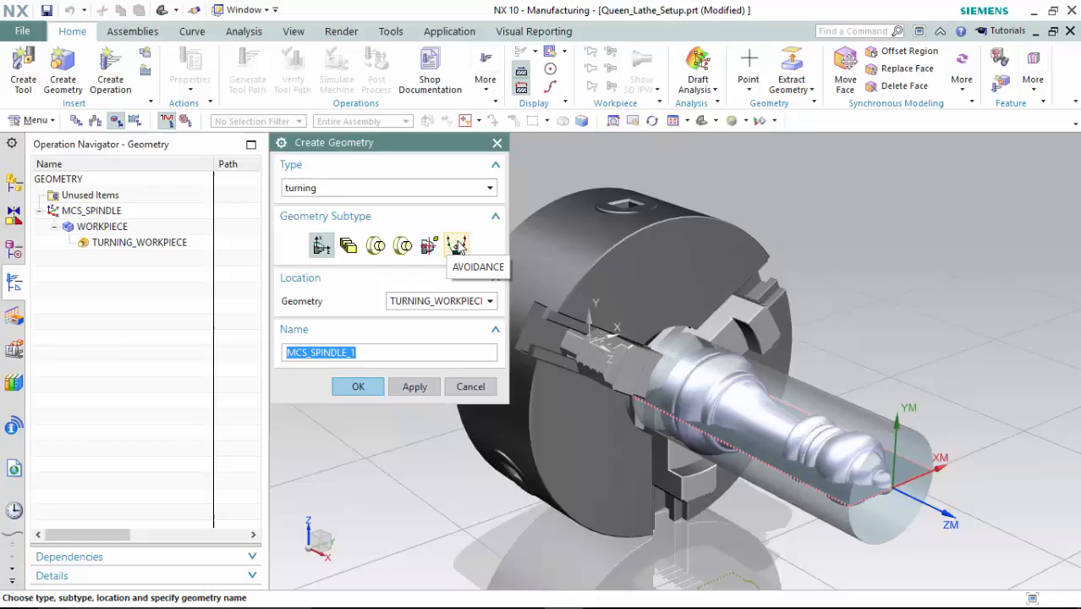
pyautogui.moveTo(433, 247)
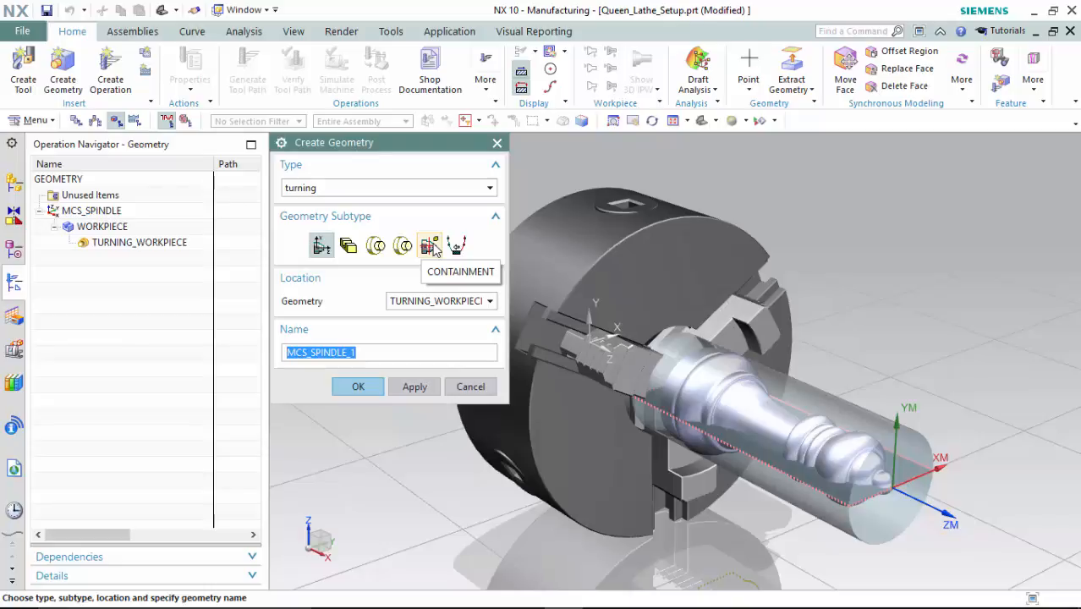
pyautogui.moveTo(432, 247)
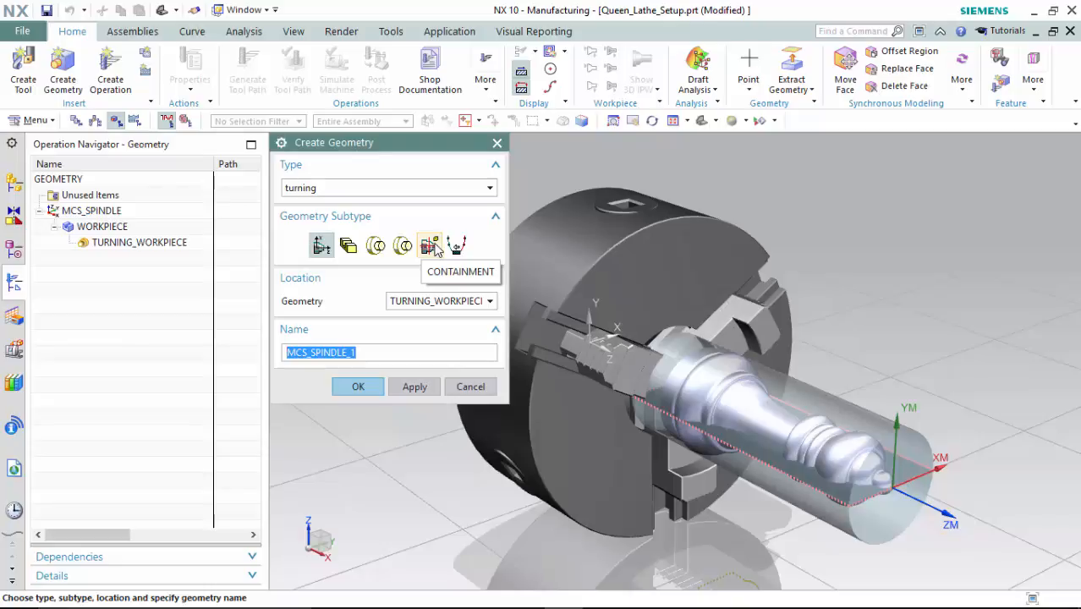
pyautogui.moveTo(457, 245)
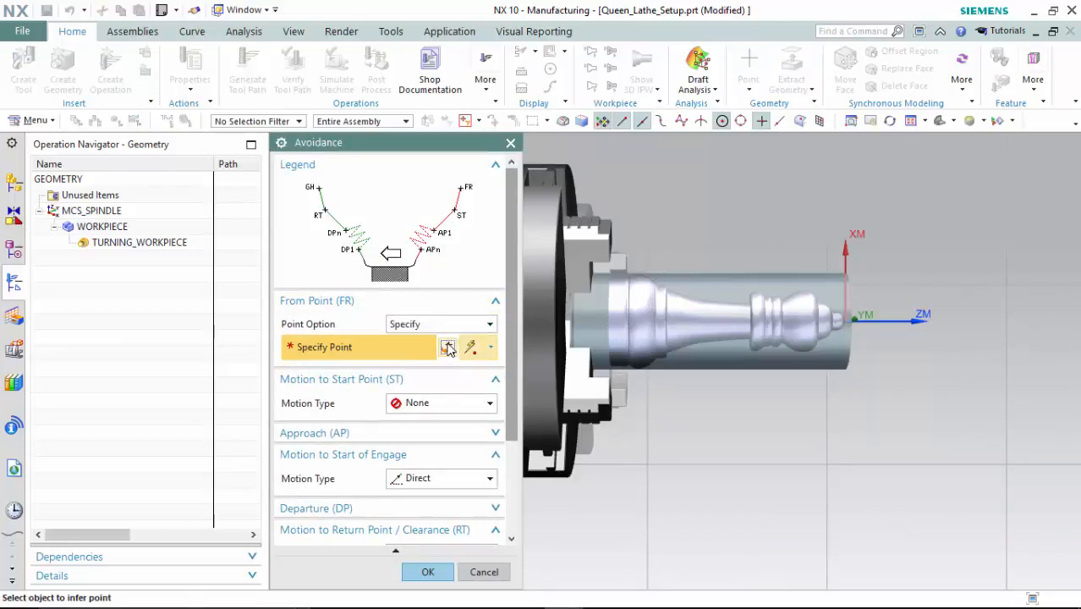
# Define the from point and a Direct start point for the avoidance geometry
pyautogui.click(450, 347)
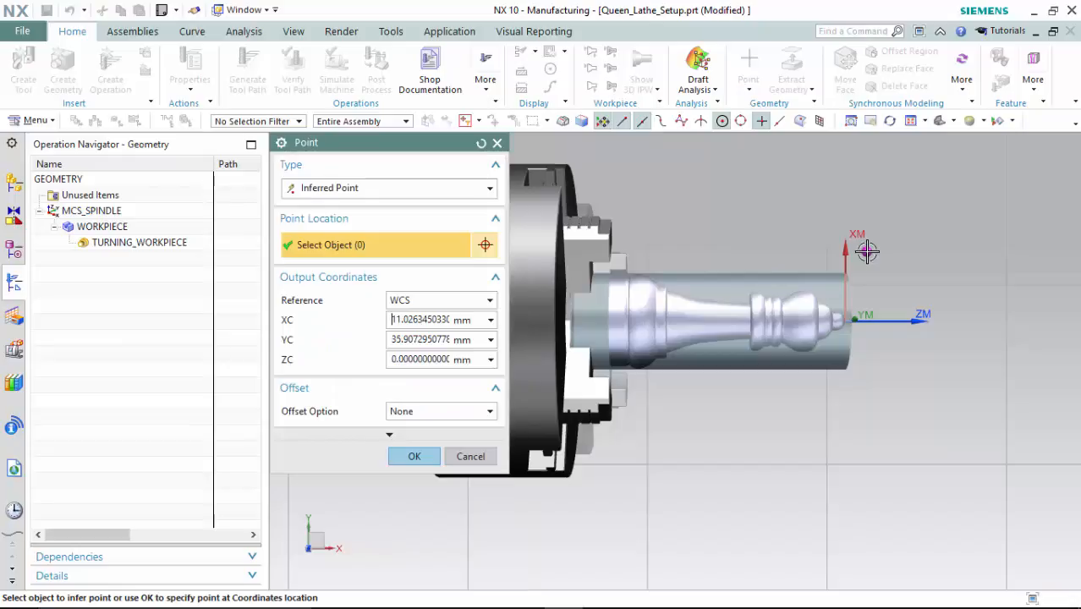
pyautogui.click(489, 403)
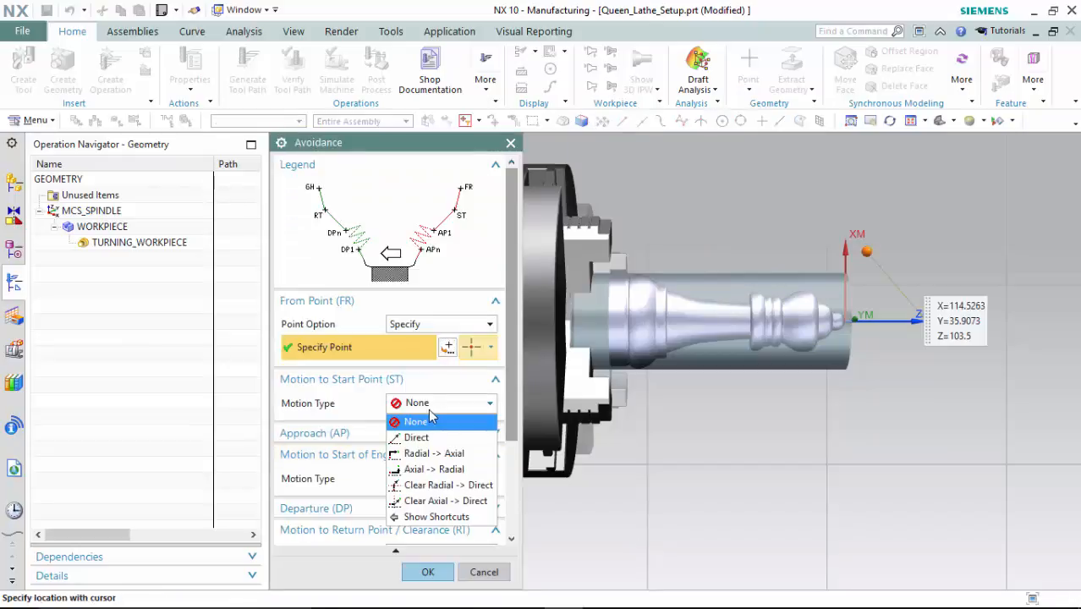
pyautogui.click(416, 436)
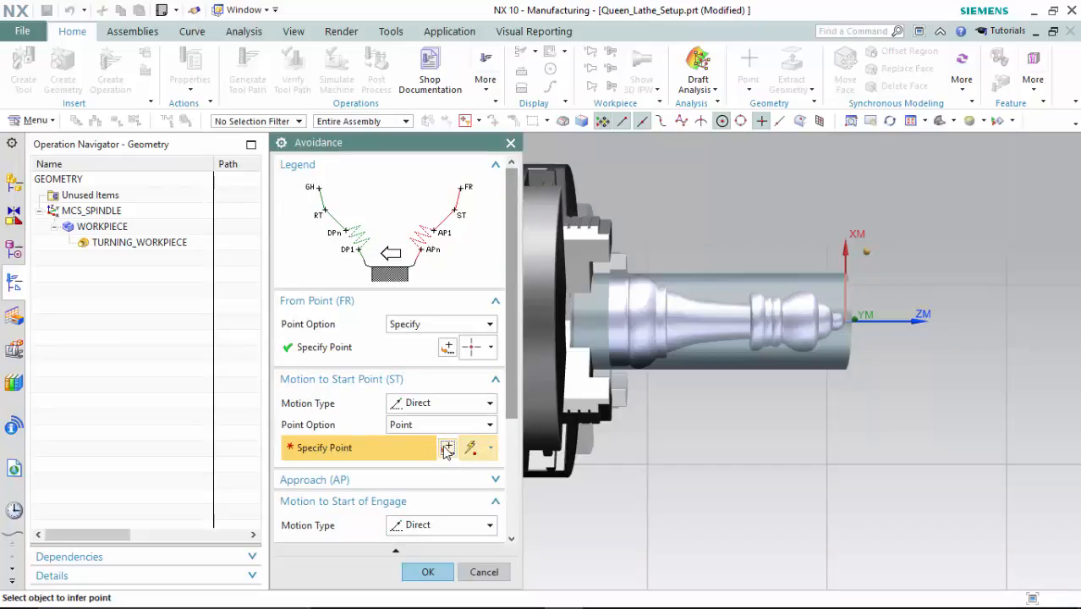
pyautogui.click(447, 446)
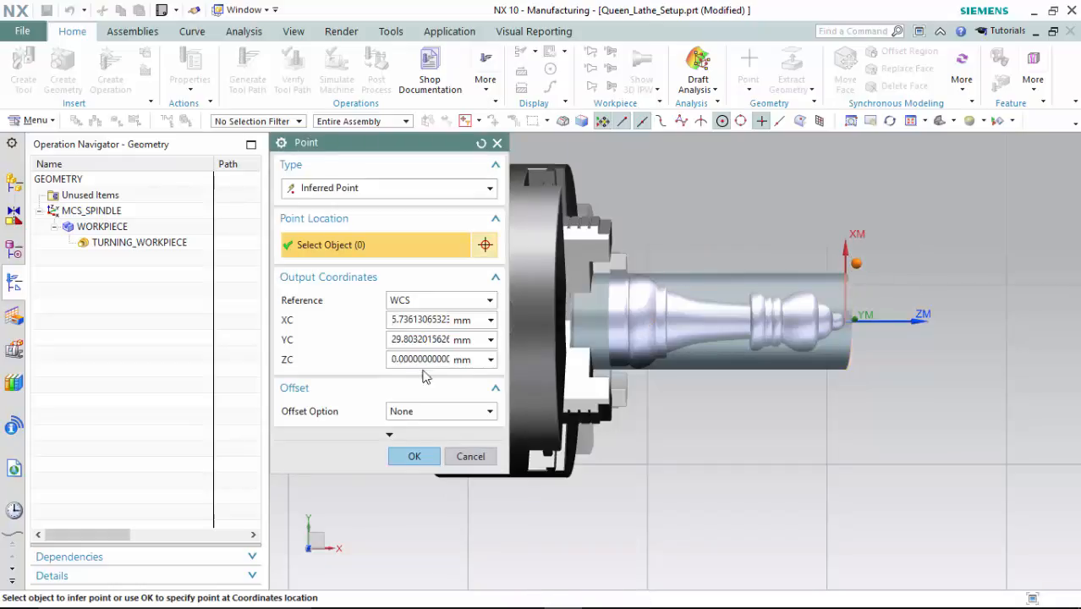
pyautogui.click(414, 456)
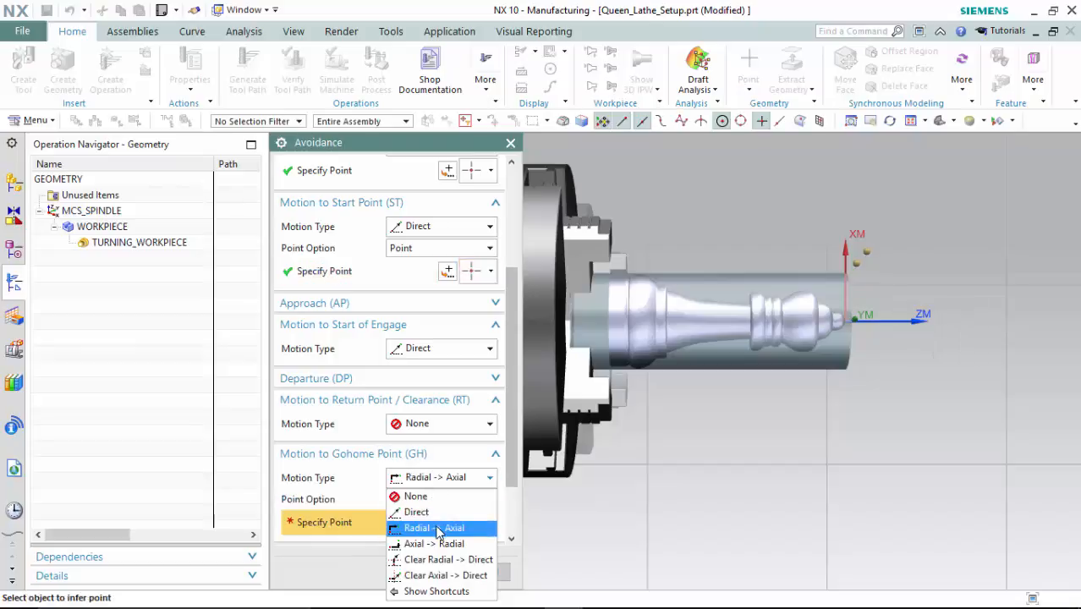
# Set the gohome motion Radial -> Axial with a point above the part and confirm AVOIDANCE
pyautogui.click(436, 527)
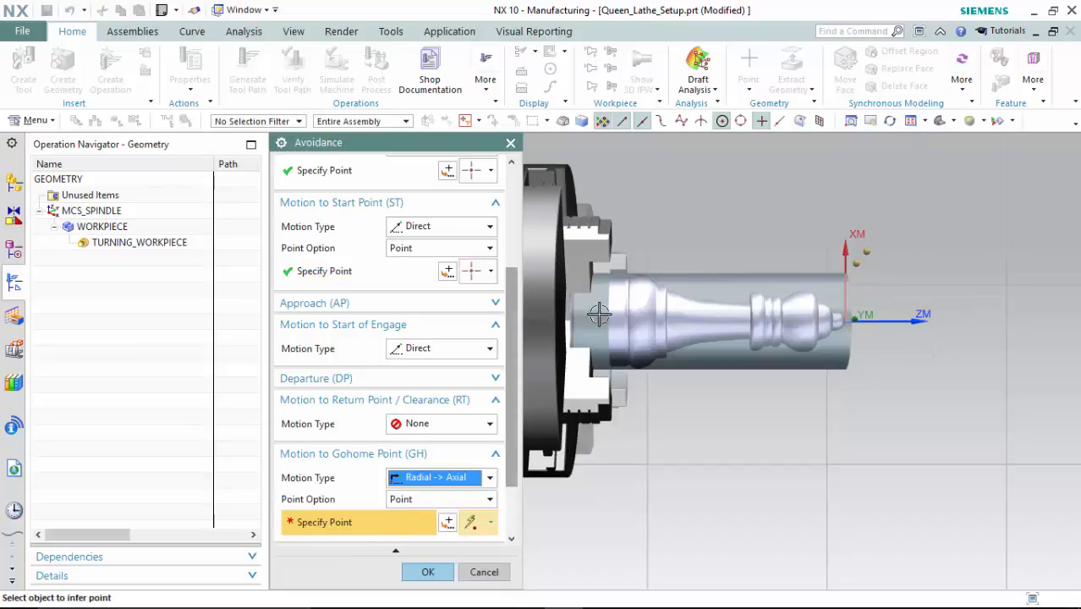
pyautogui.moveTo(609, 213)
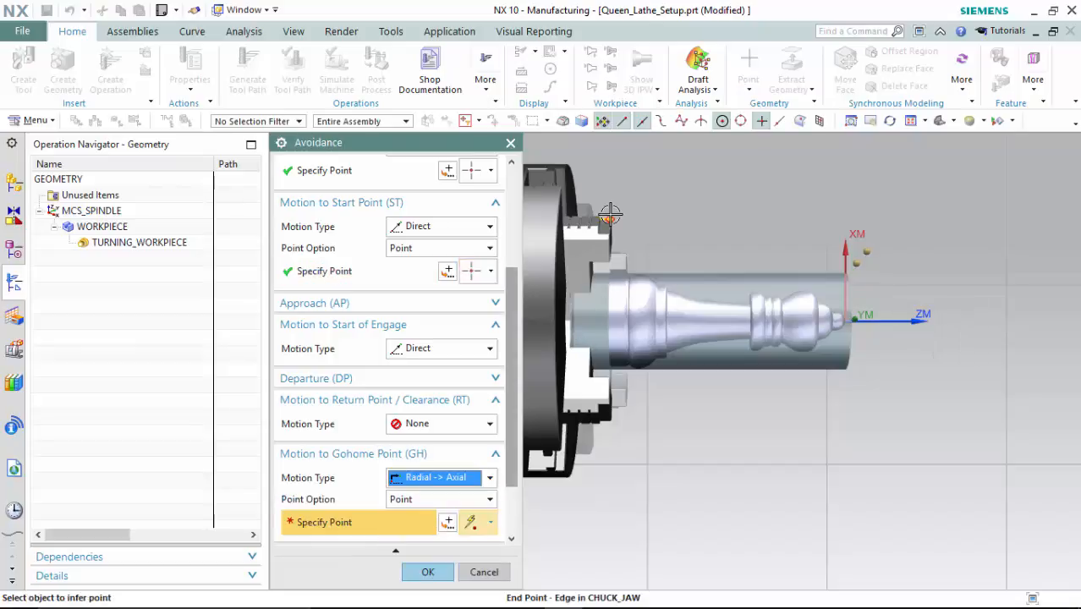
pyautogui.moveTo(815, 208)
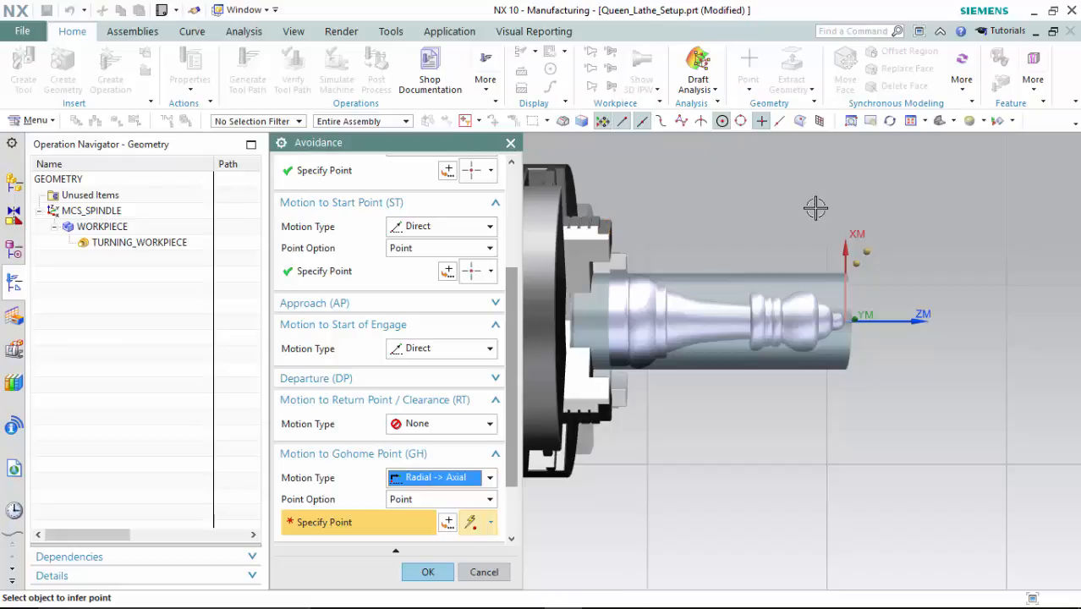
pyautogui.click(446, 521)
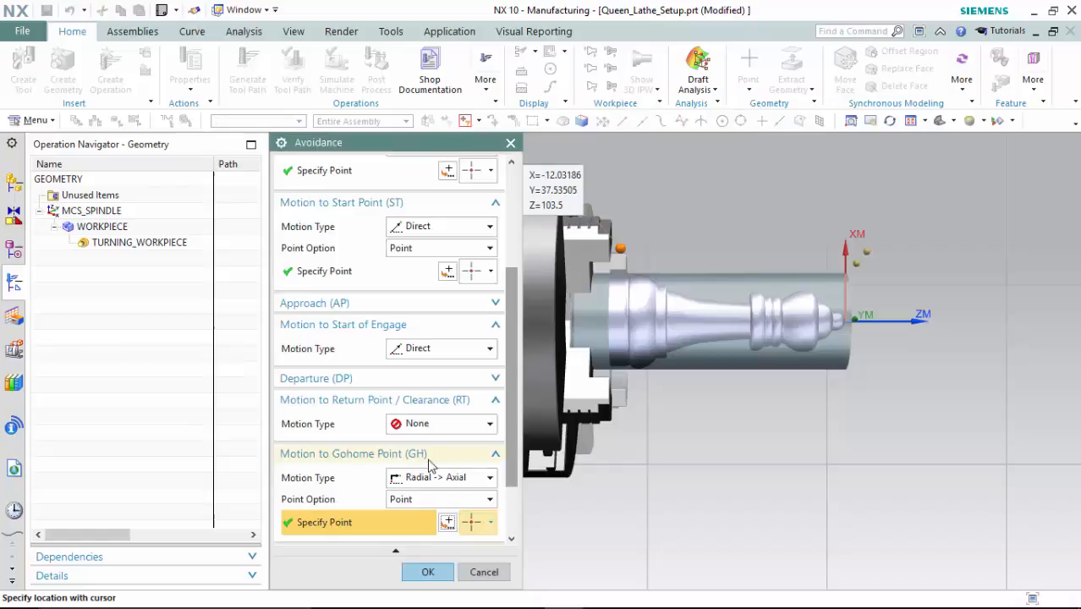
pyautogui.scroll(-3)
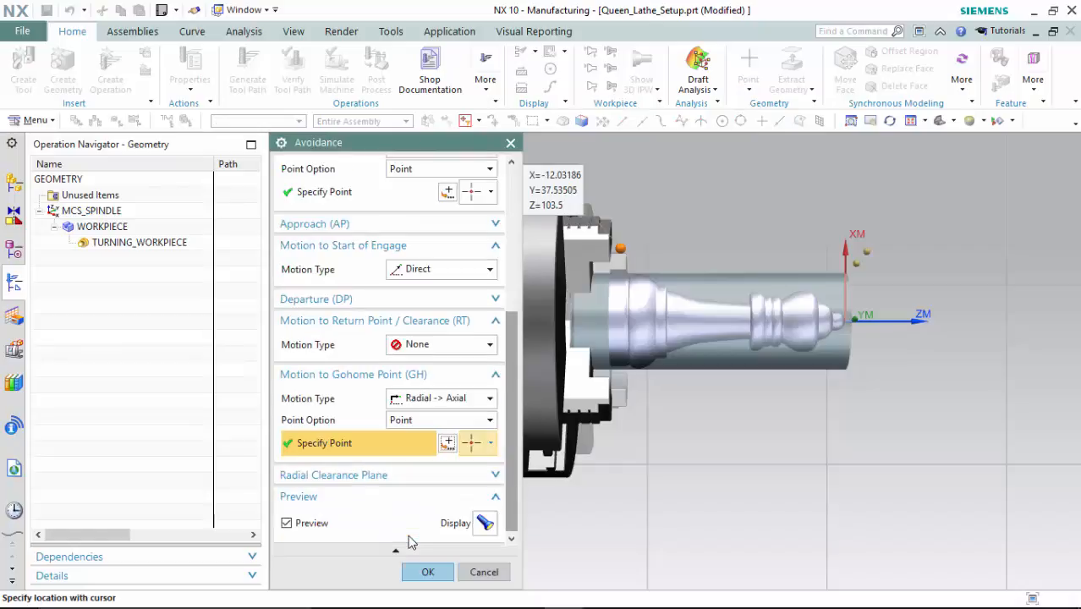
pyautogui.click(427, 572)
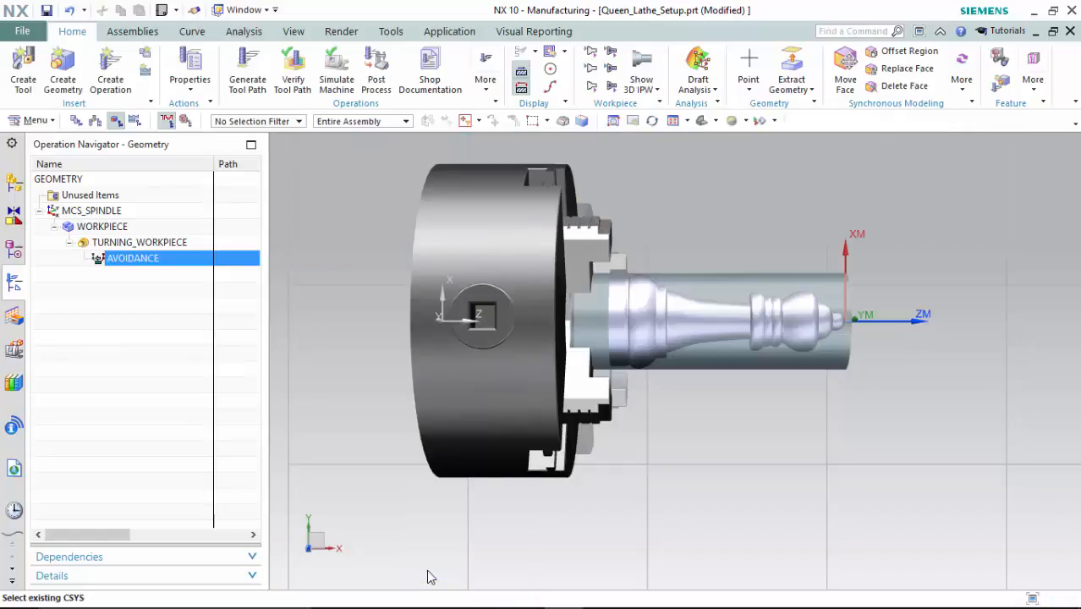
# Insert a FACING operation under AVOIDANCE in program ROUGHING with tool OD_80_L
pyautogui.rightClick(131, 257)
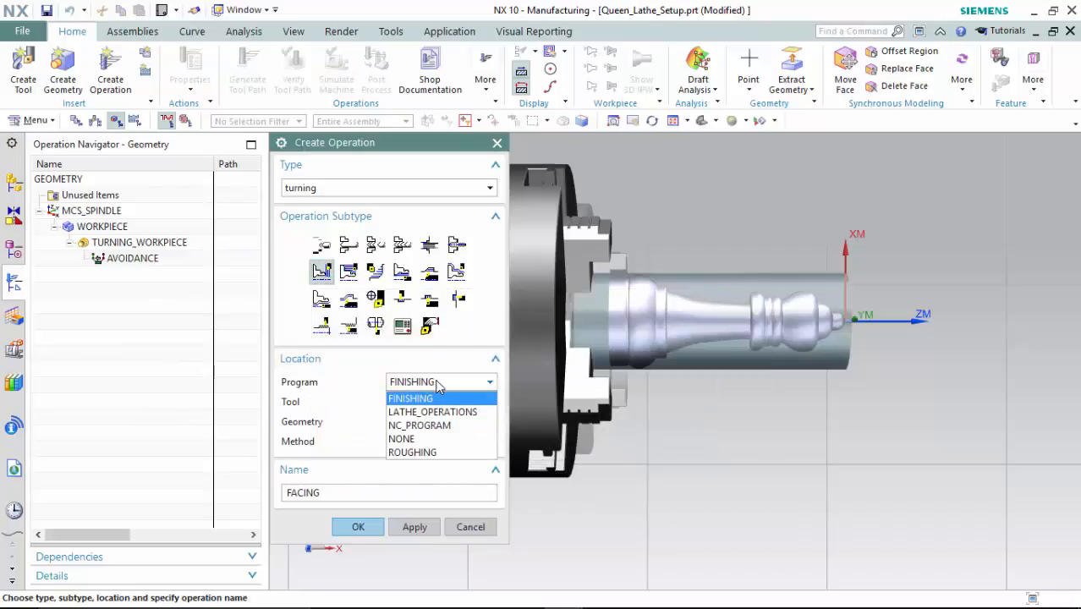
pyautogui.click(413, 452)
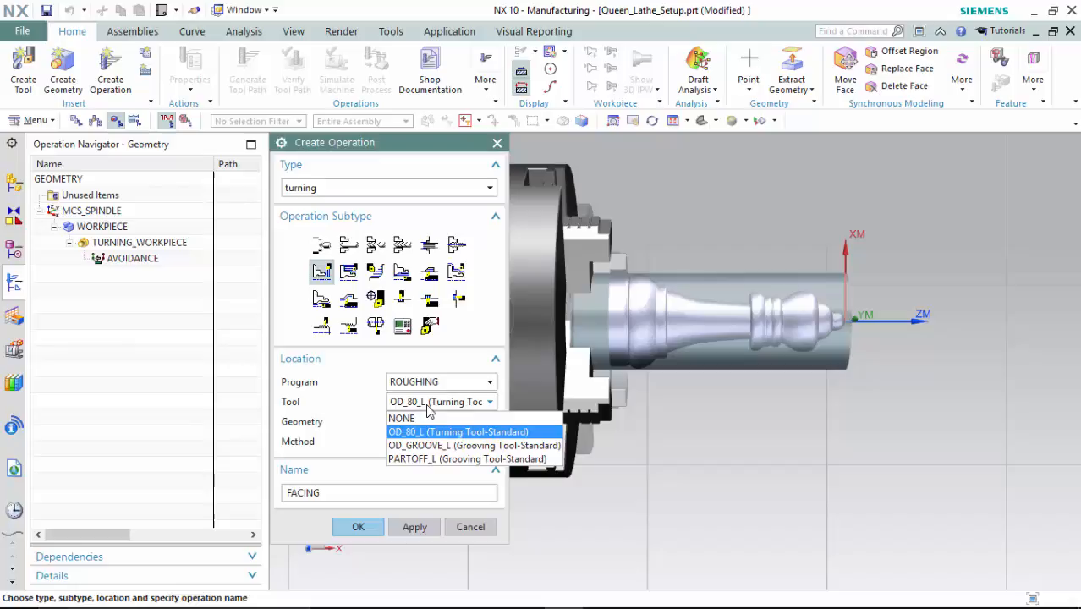
pyautogui.click(457, 432)
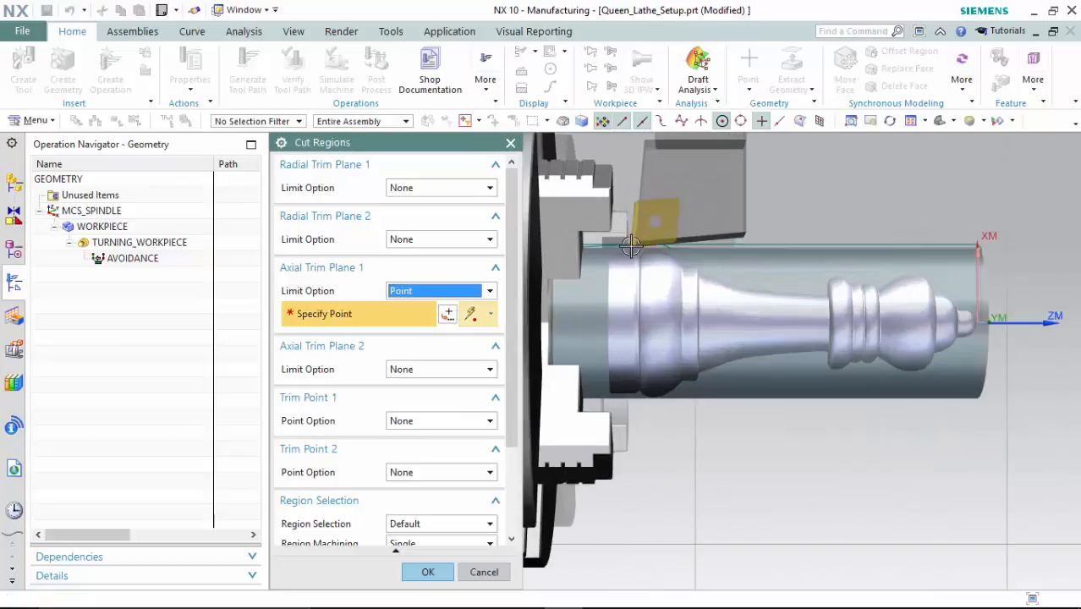
# Place the axial trim point on the workpiece and confirm the cut regions
pyautogui.click(448, 313)
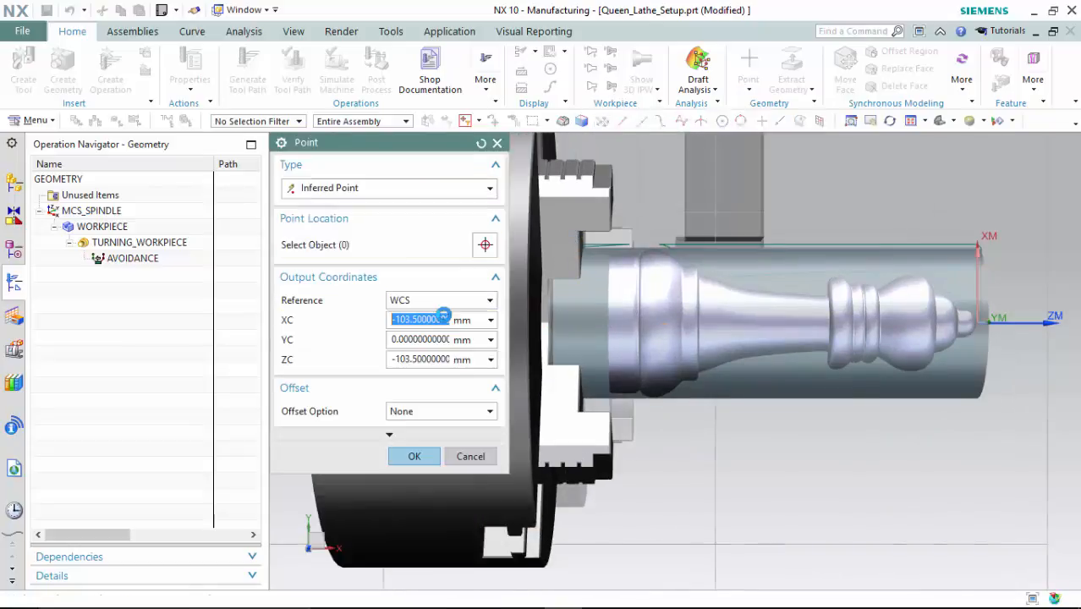
pyautogui.click(629, 318)
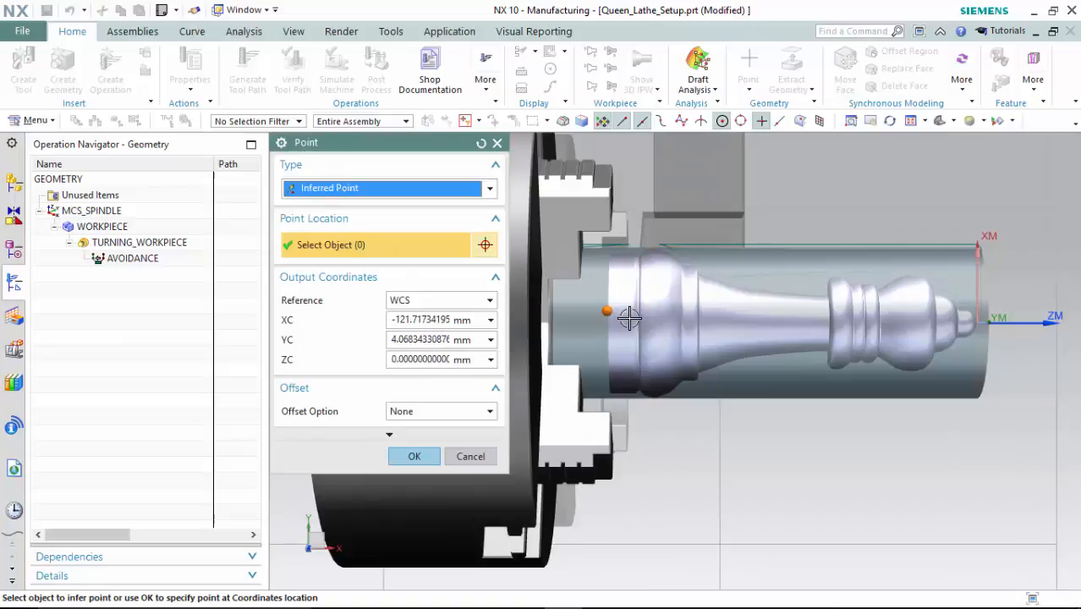
pyautogui.click(415, 457)
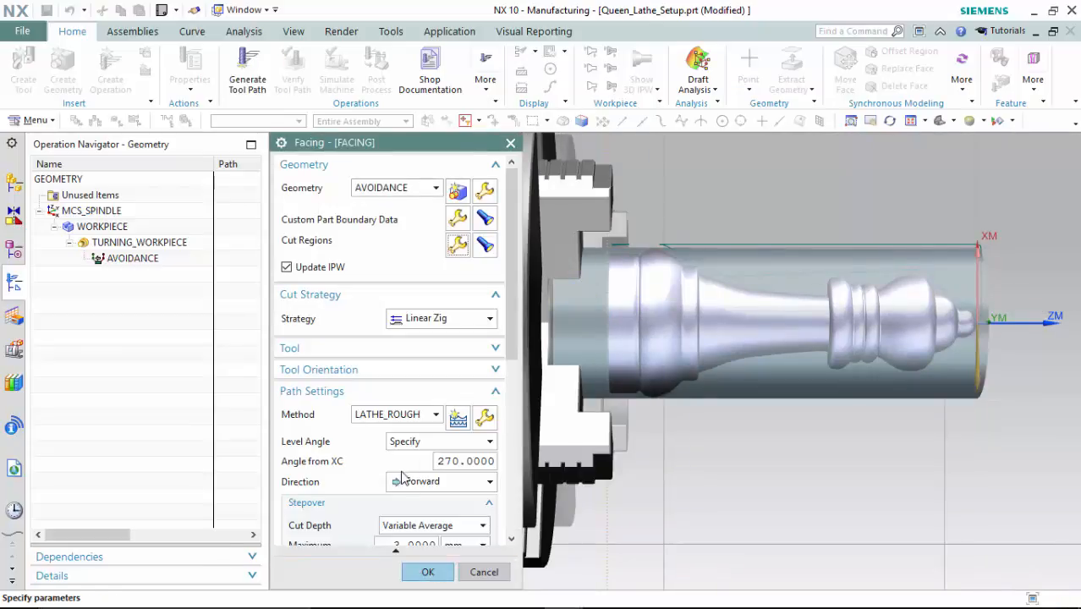
# Set Linear Zig at 270° from XC with Variable Average cut depth, maximum 3 mm
pyautogui.scroll(-3)
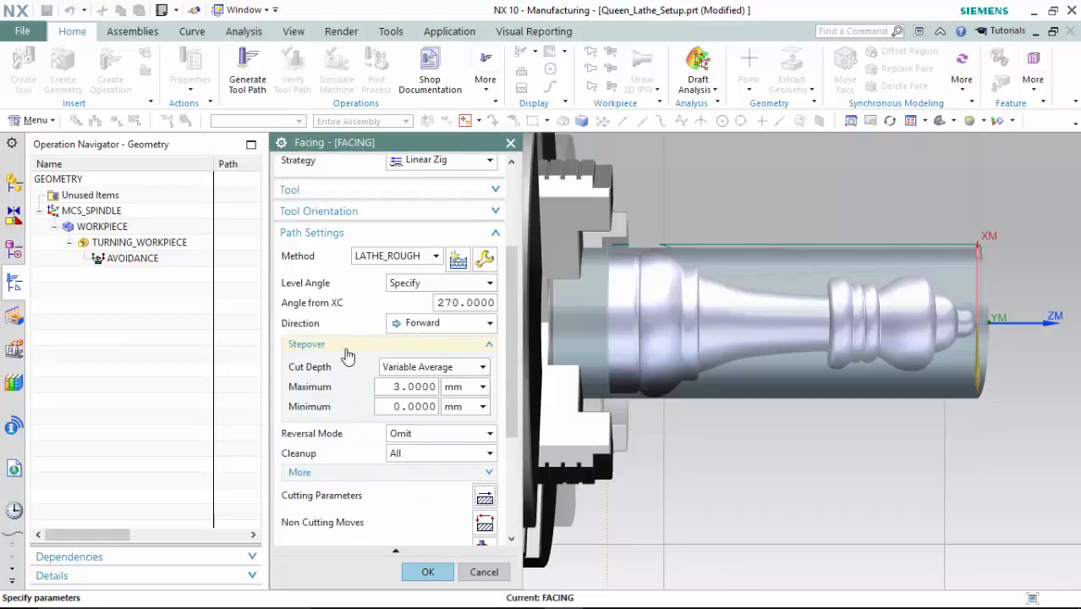
pyautogui.scroll(-3)
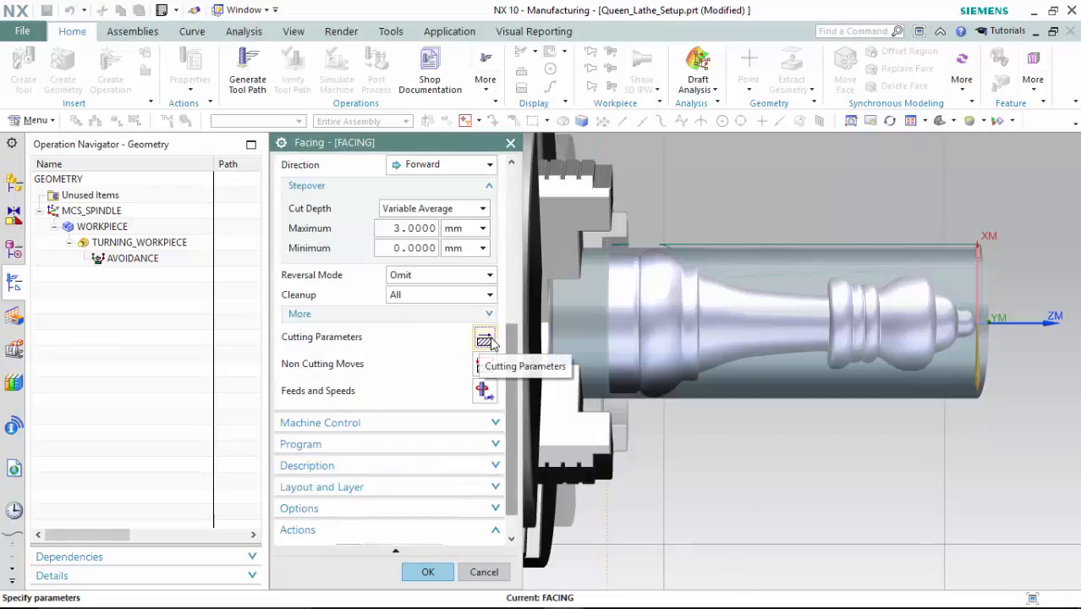
pyautogui.moveTo(414, 369)
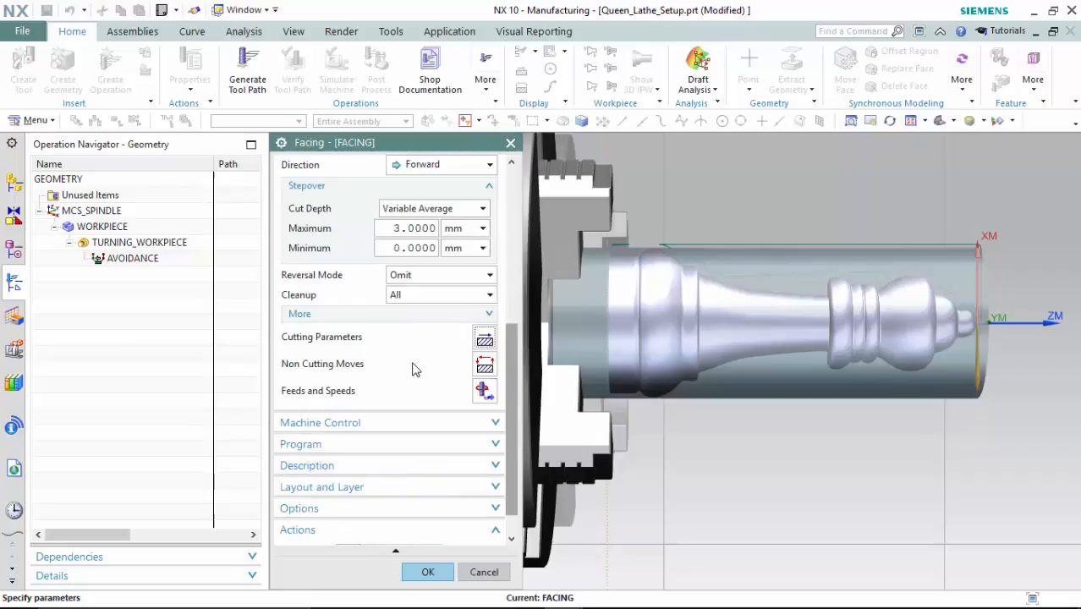
pyautogui.moveTo(483, 364)
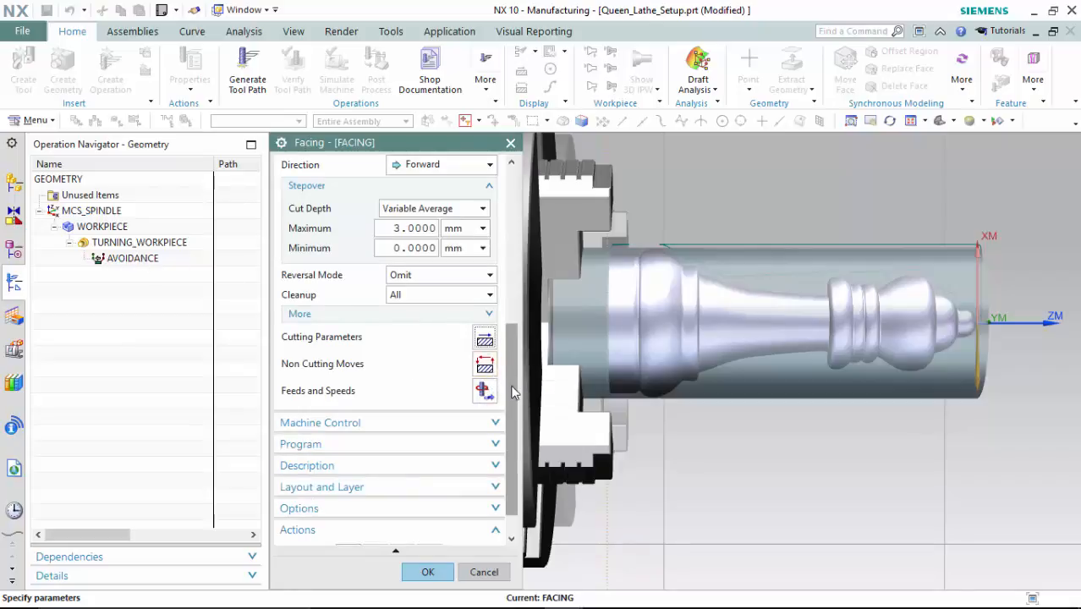
pyautogui.scroll(-3)
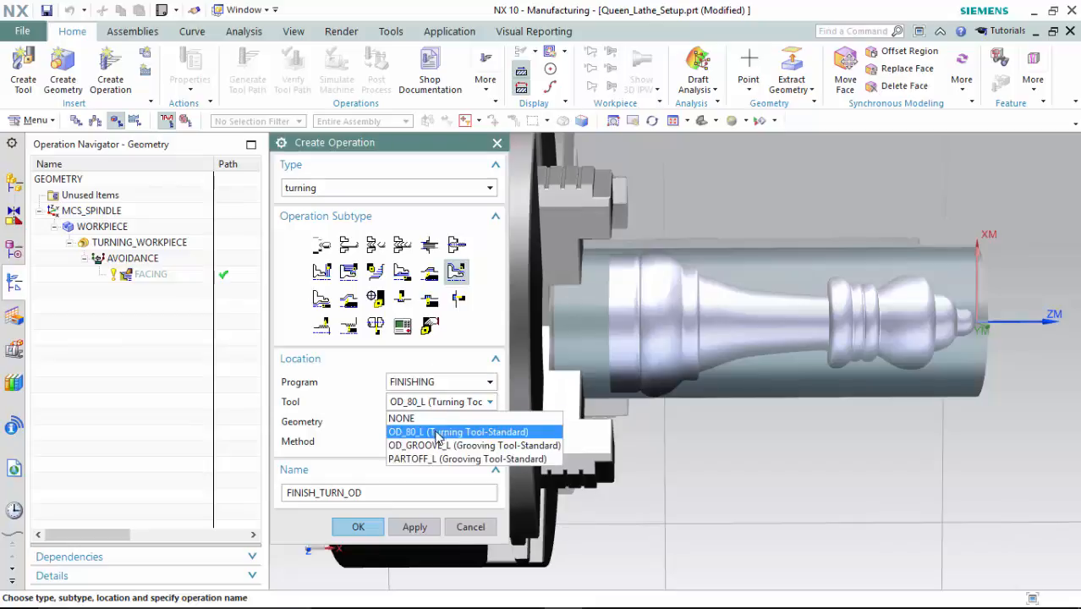
# Create FINISH_TURN_OD in FINISHING with LATHE_FINISH, no trim limits and Finish All
pyautogui.click(474, 444)
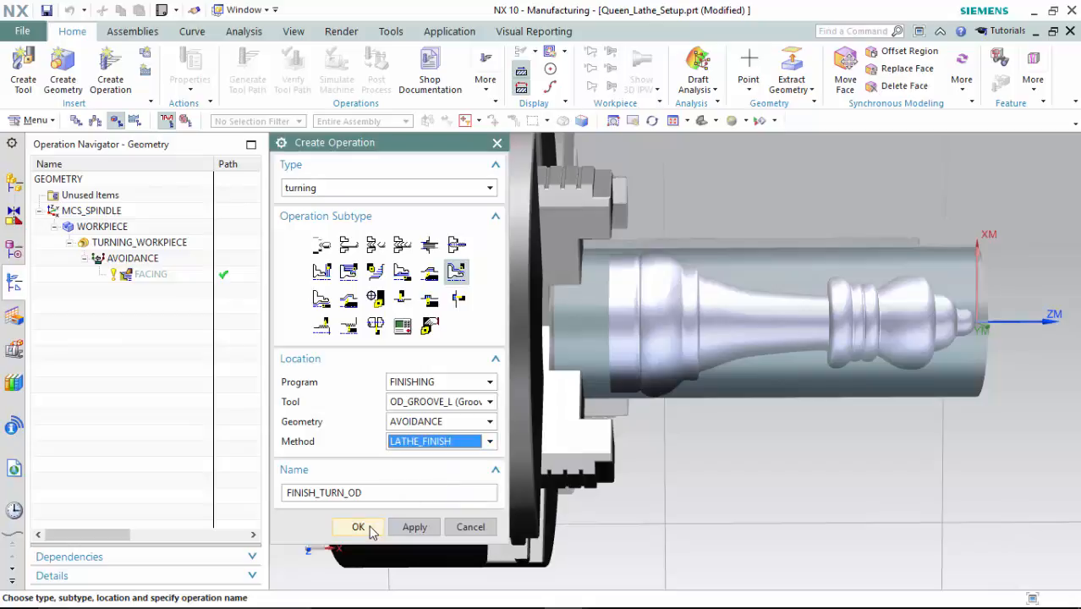
pyautogui.click(359, 526)
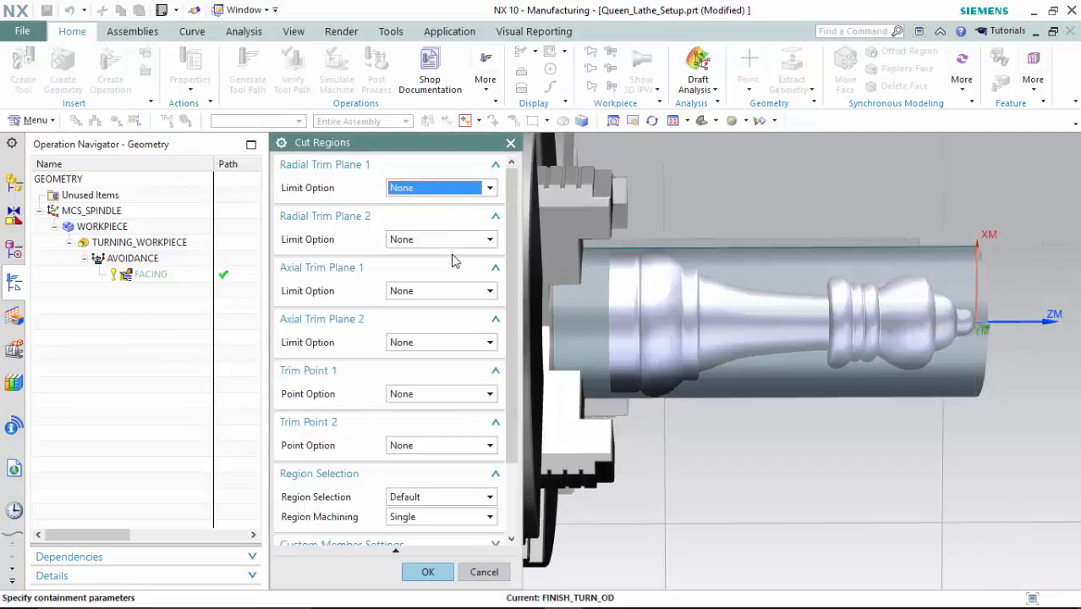
pyautogui.moveTo(430, 294)
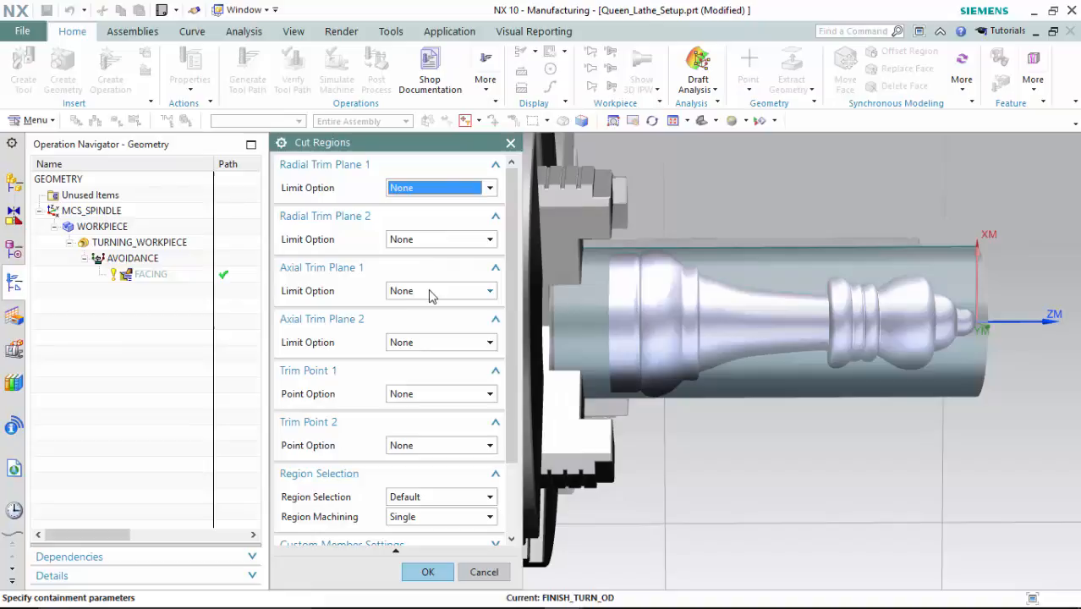
pyautogui.click(440, 291)
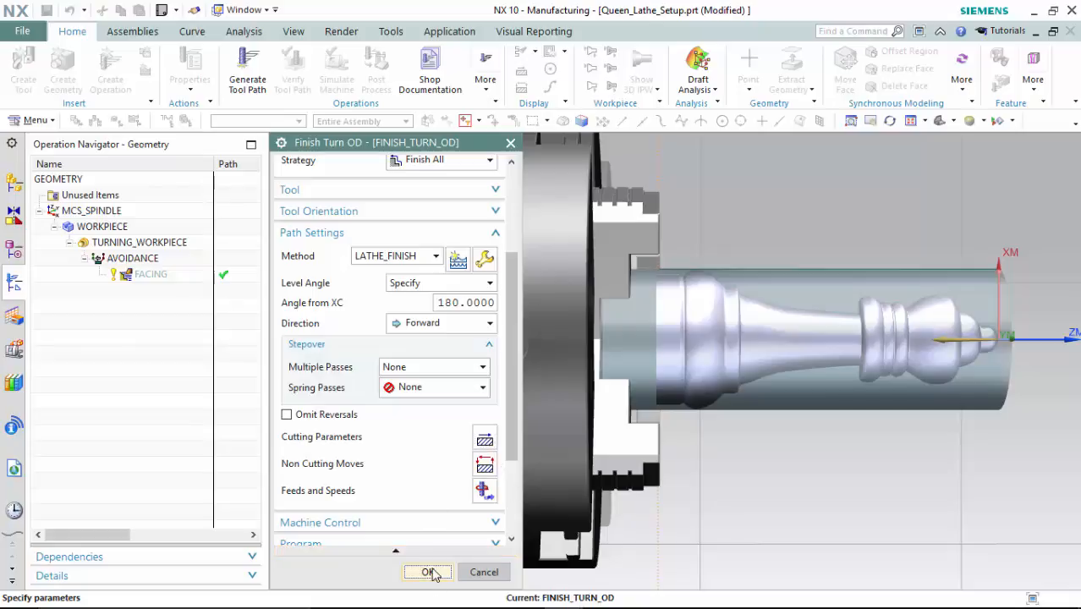
pyautogui.click(426, 571)
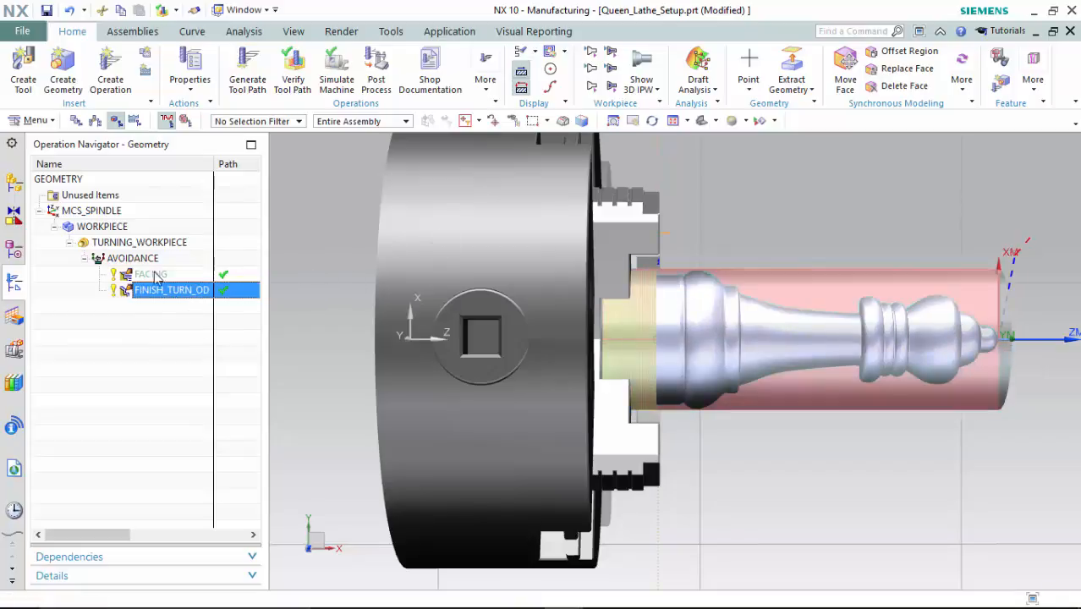
# Create a PARTOFF operation under AVOIDANCE using the PARTOFF_L grooving tool
pyautogui.rightClick(132, 257)
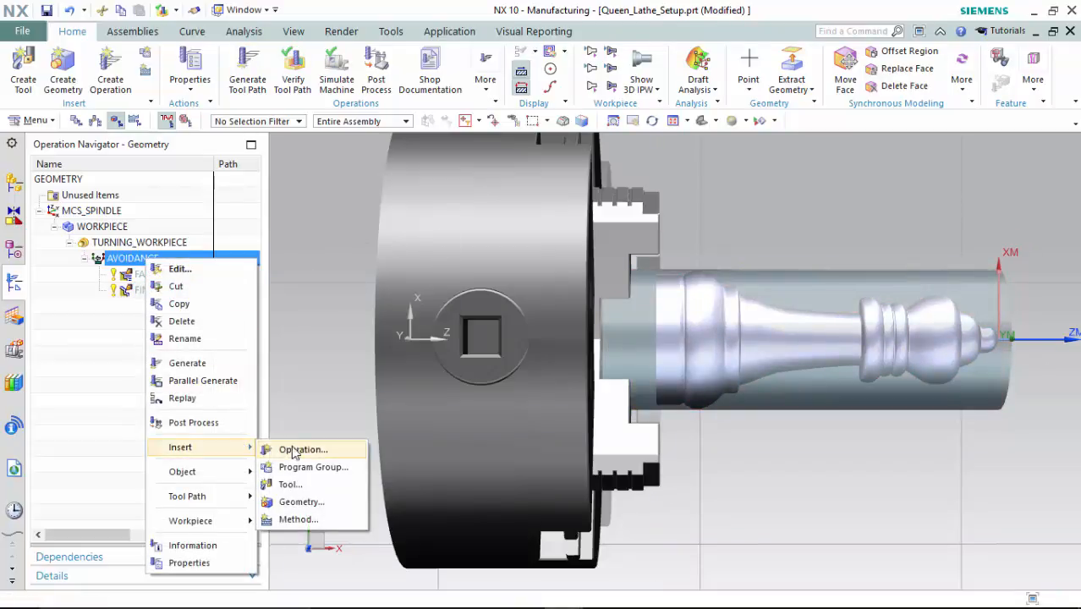
pyautogui.click(301, 449)
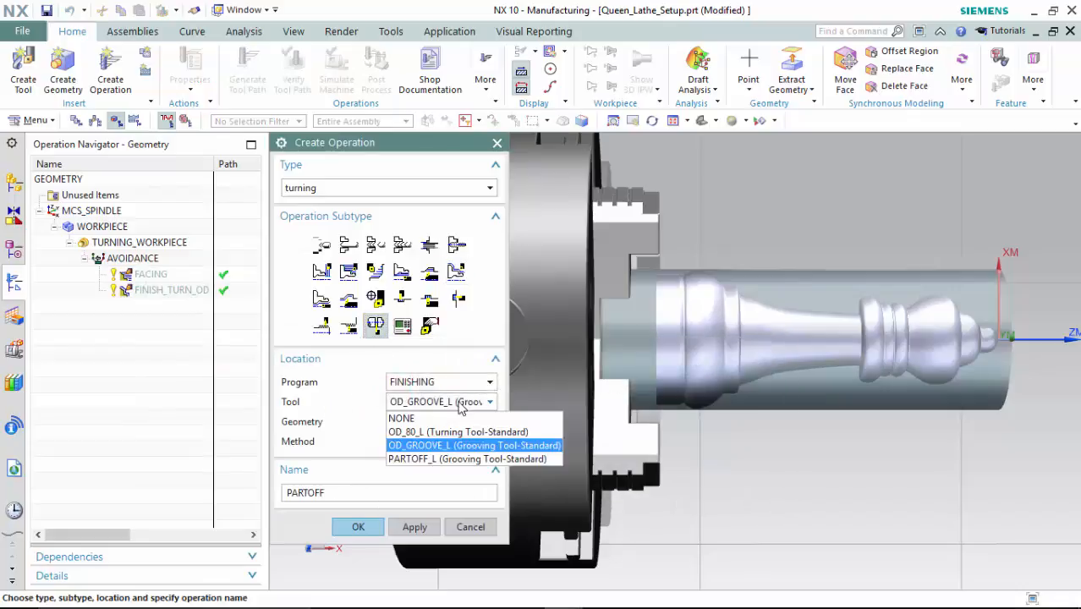
pyautogui.click(467, 458)
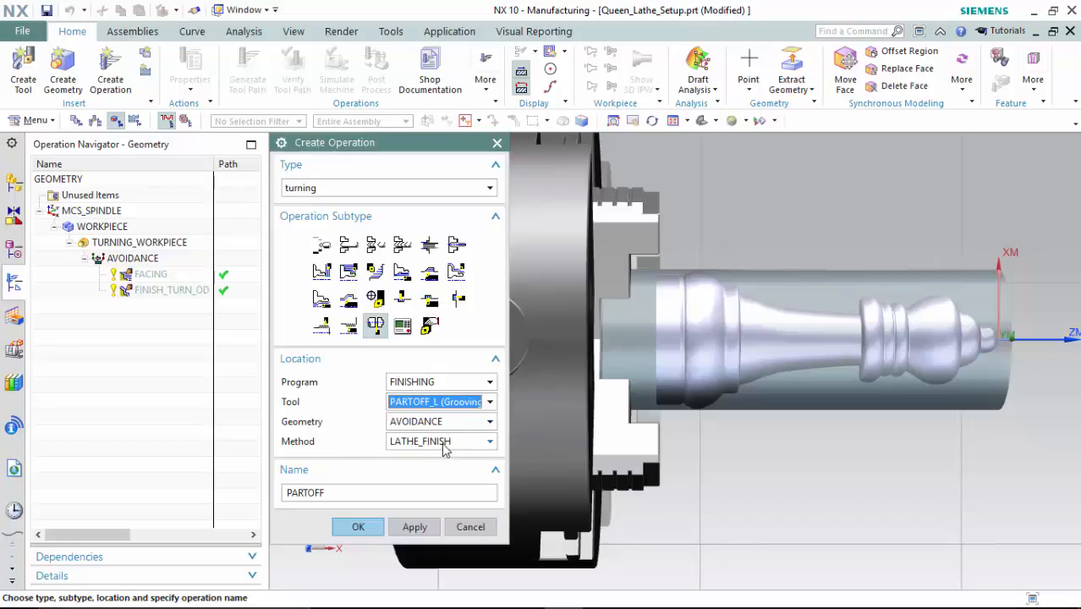
pyautogui.click(359, 525)
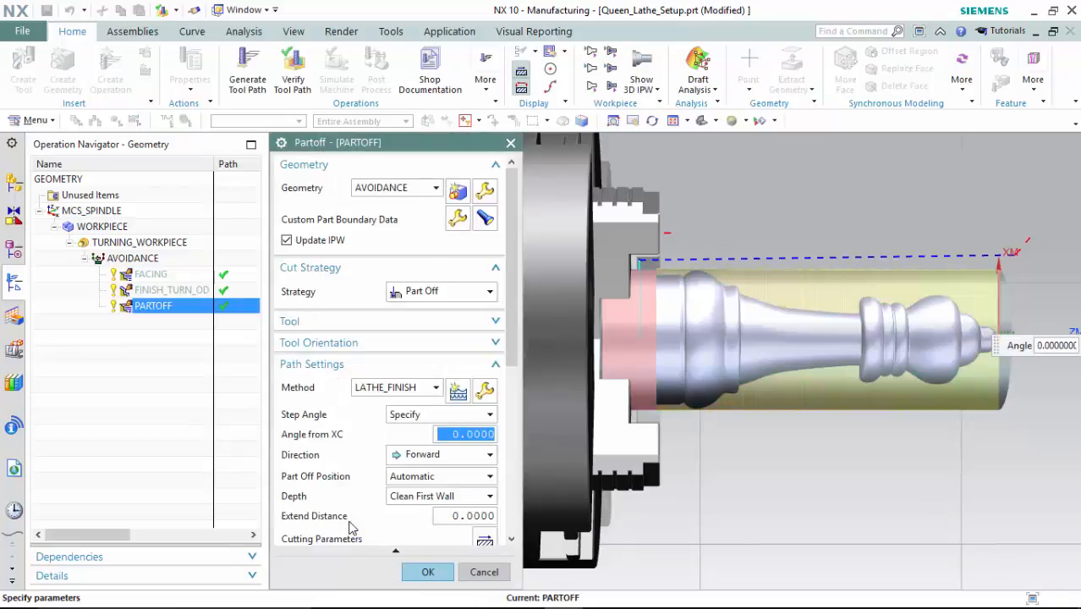
pyautogui.click(426, 571)
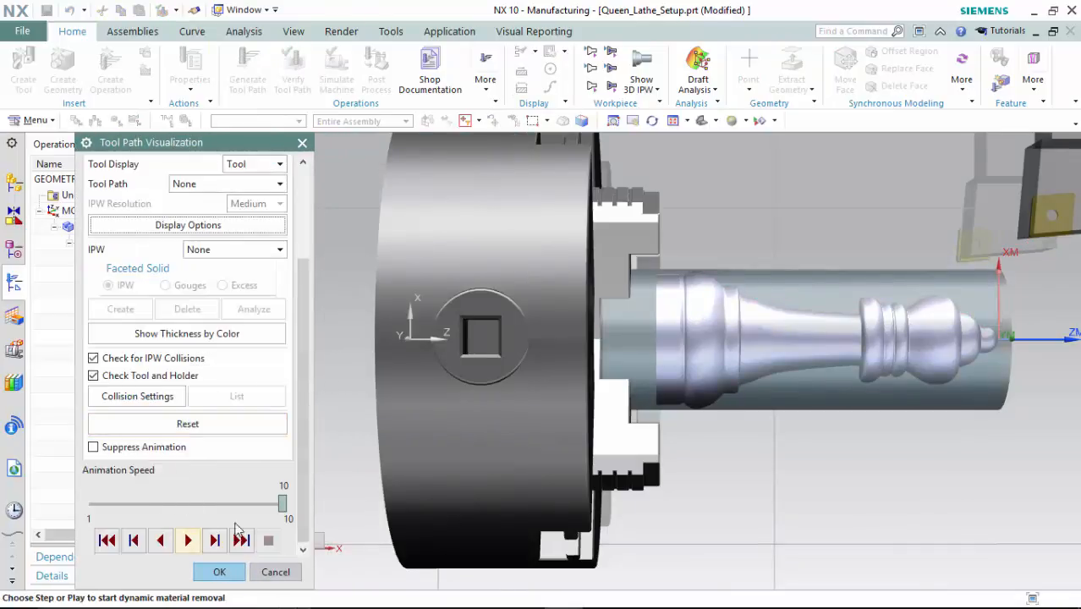
# Play the material-removal simulation, measure about 20.8 mm remaining thickness at a point, and finish verification
pyautogui.click(186, 539)
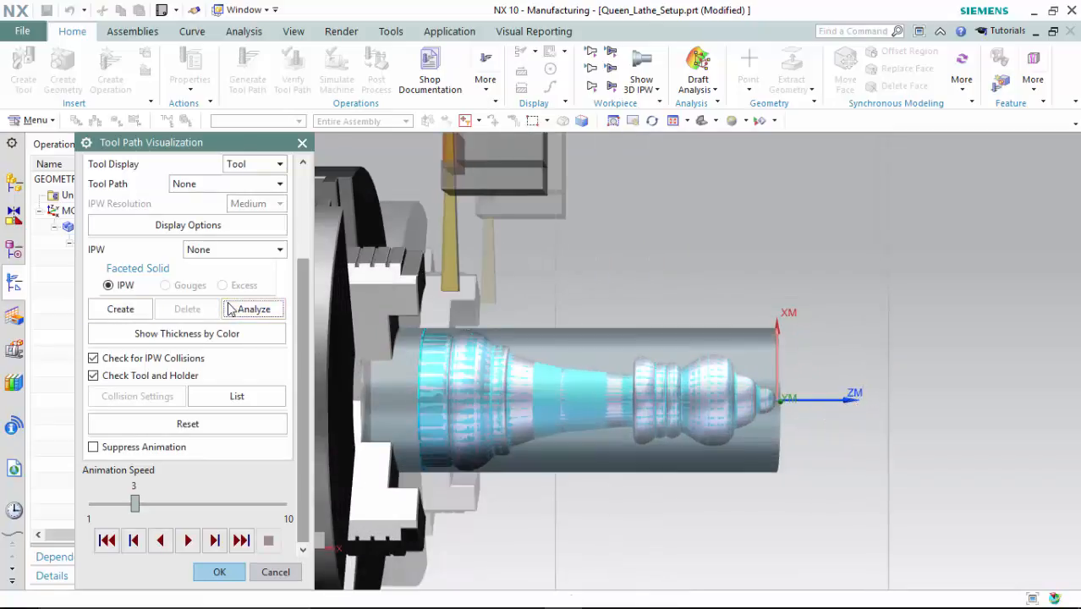
pyautogui.click(254, 307)
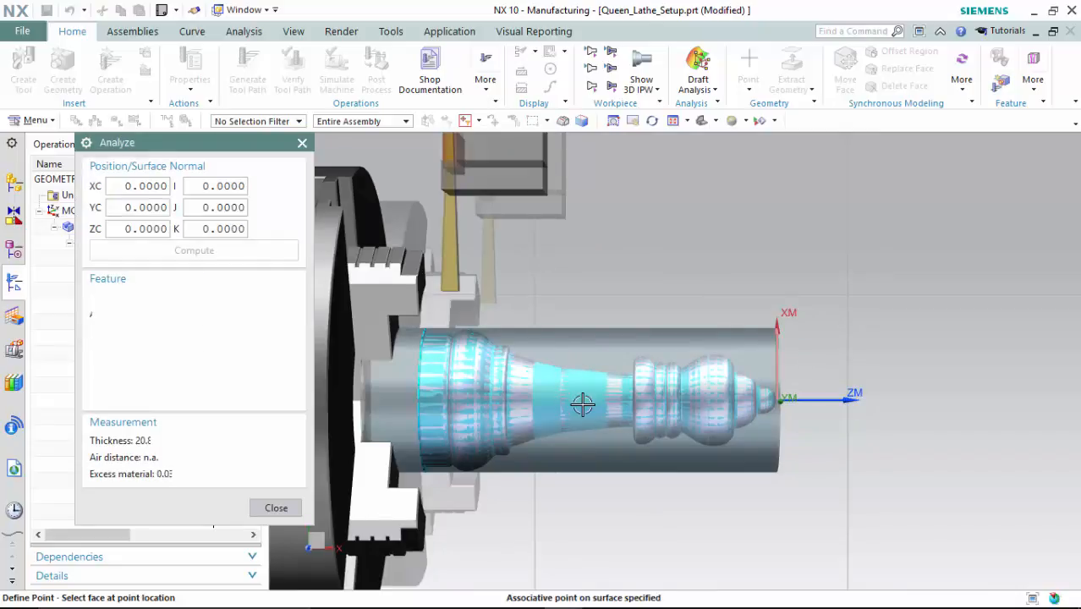
pyautogui.click(582, 404)
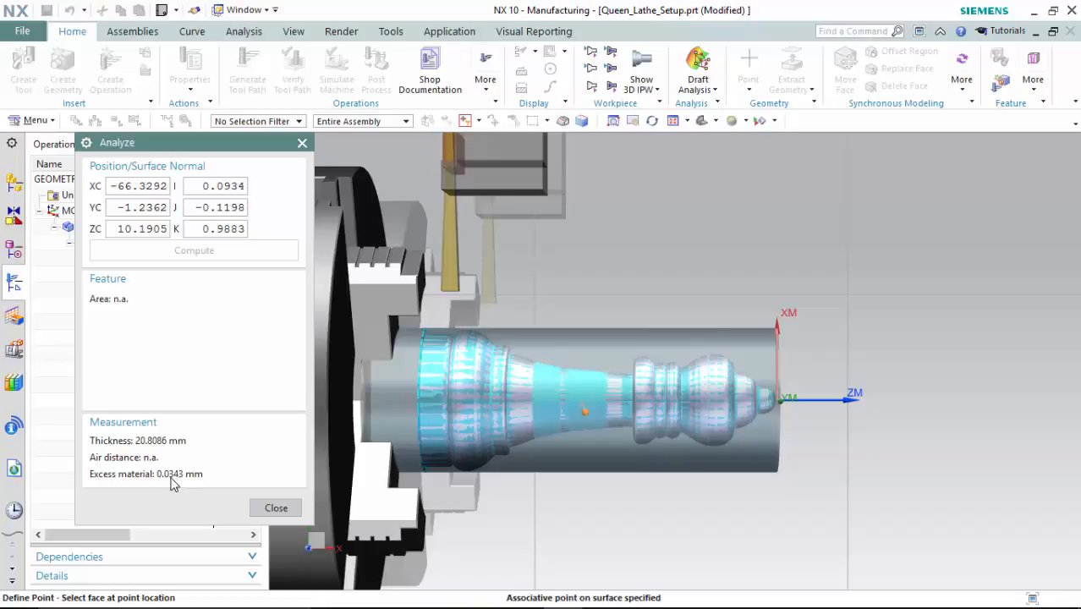
pyautogui.click(544, 405)
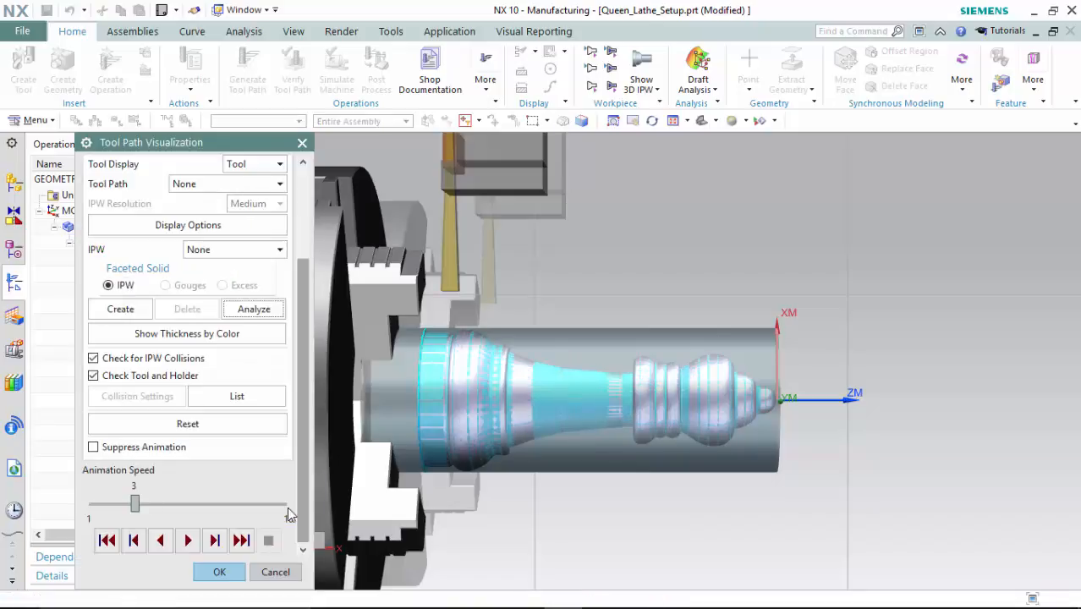
pyautogui.click(219, 571)
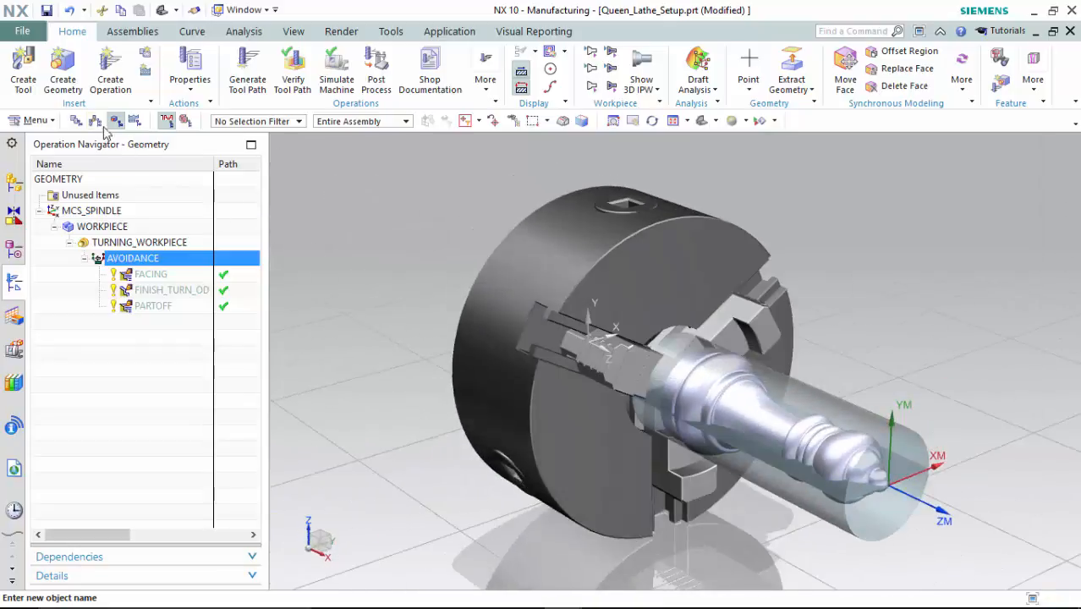
# Retrieve the sim11_turn_2ax_fanuc_mm lathe from the library to replace GENERIC_MACHINE
pyautogui.click(115, 120)
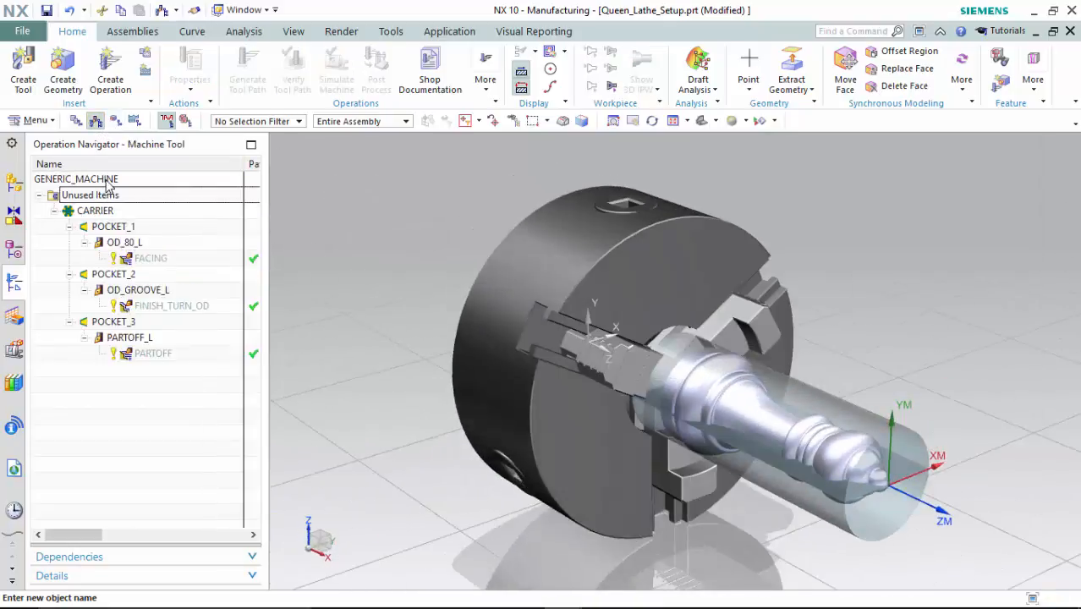
pyautogui.doubleClick(76, 179)
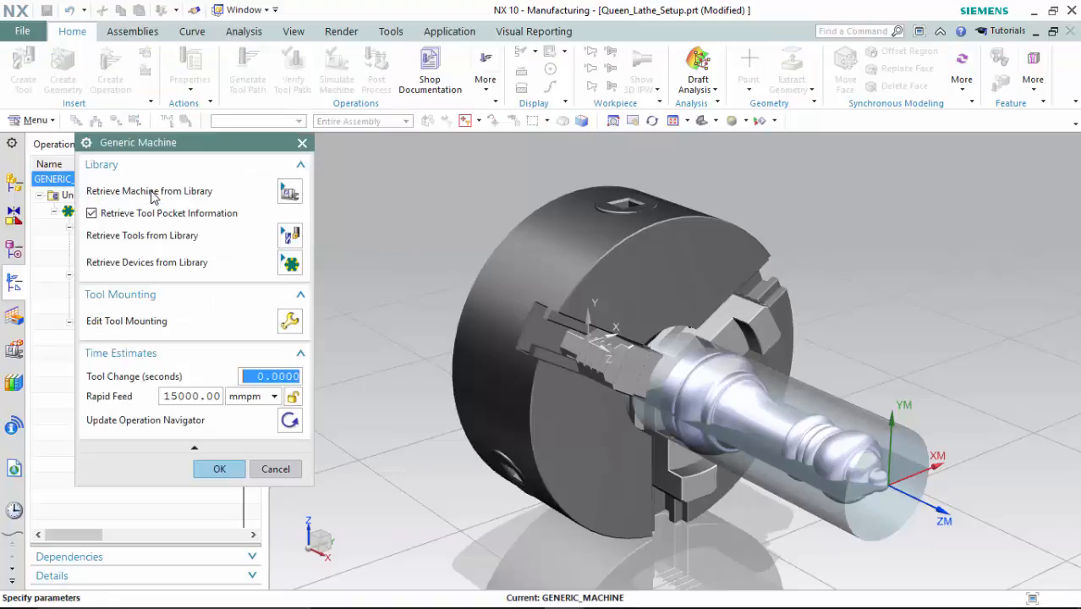
pyautogui.click(149, 190)
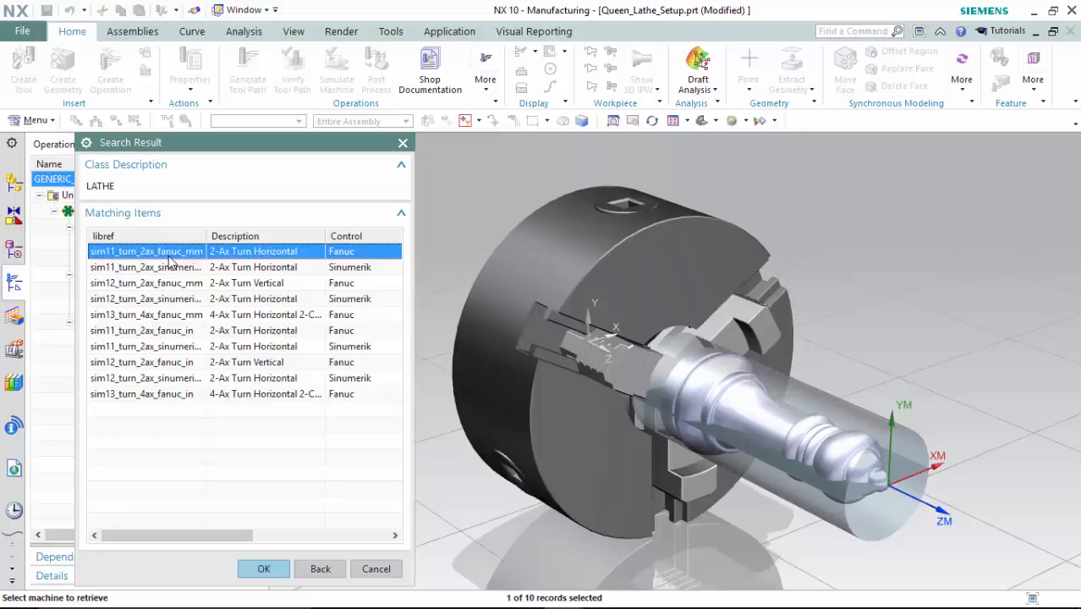
pyautogui.moveTo(270, 260)
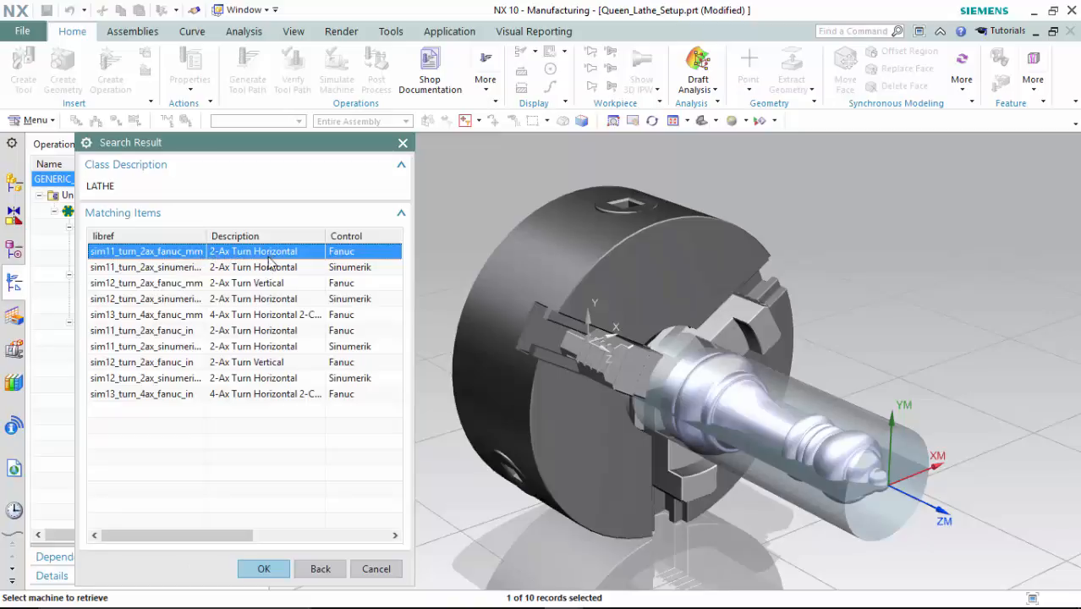
pyautogui.click(264, 568)
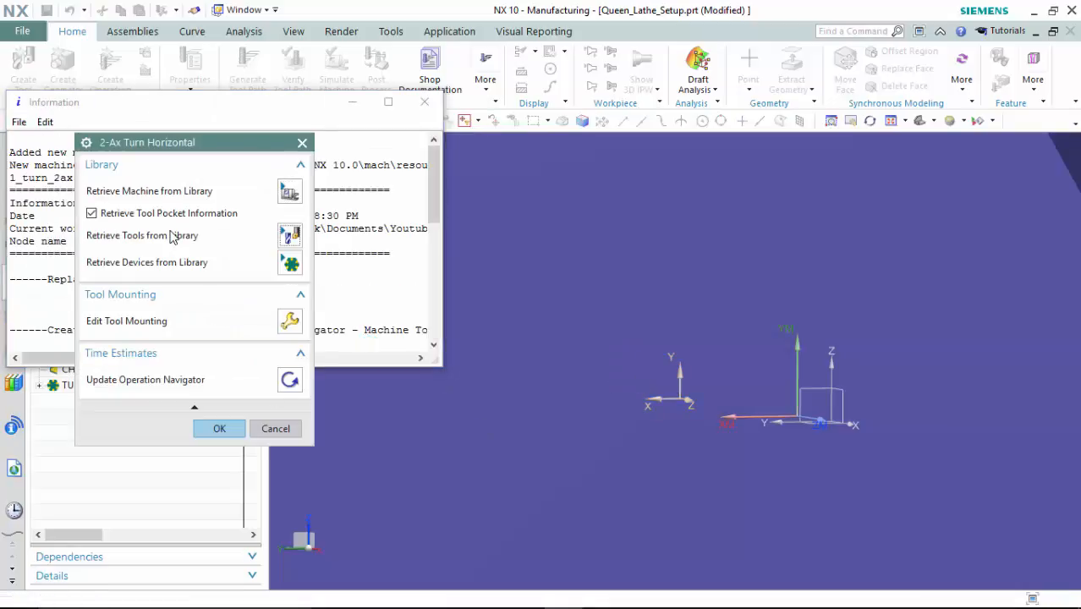
# Move the carrier's turning, grooving and part-off tools into turret pockets 1–3 and dismiss the report
pyautogui.click(125, 321)
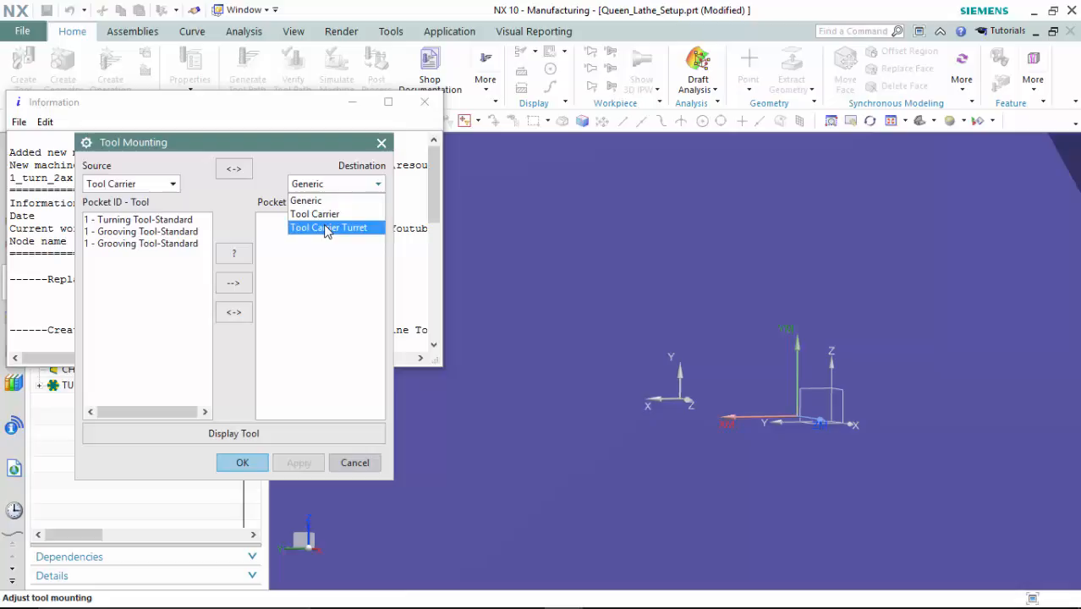
pyautogui.click(328, 226)
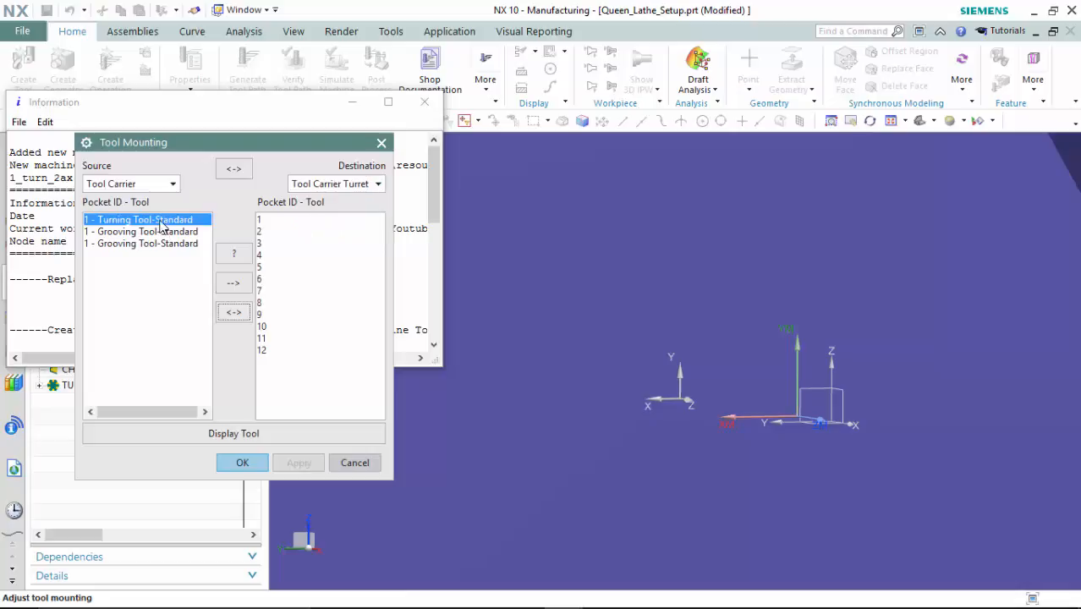
pyautogui.click(233, 311)
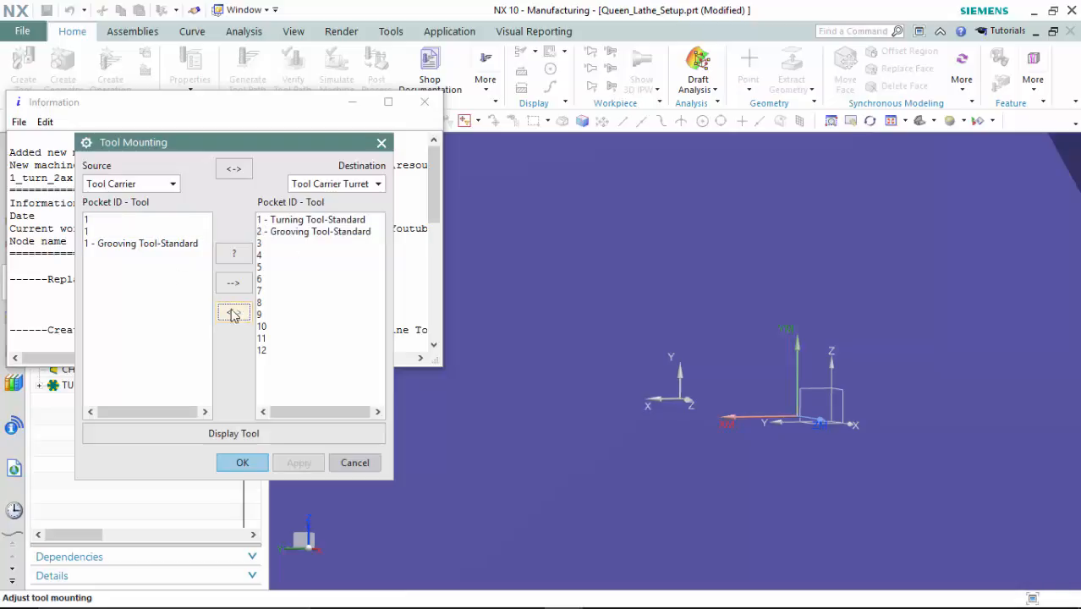
pyautogui.click(242, 461)
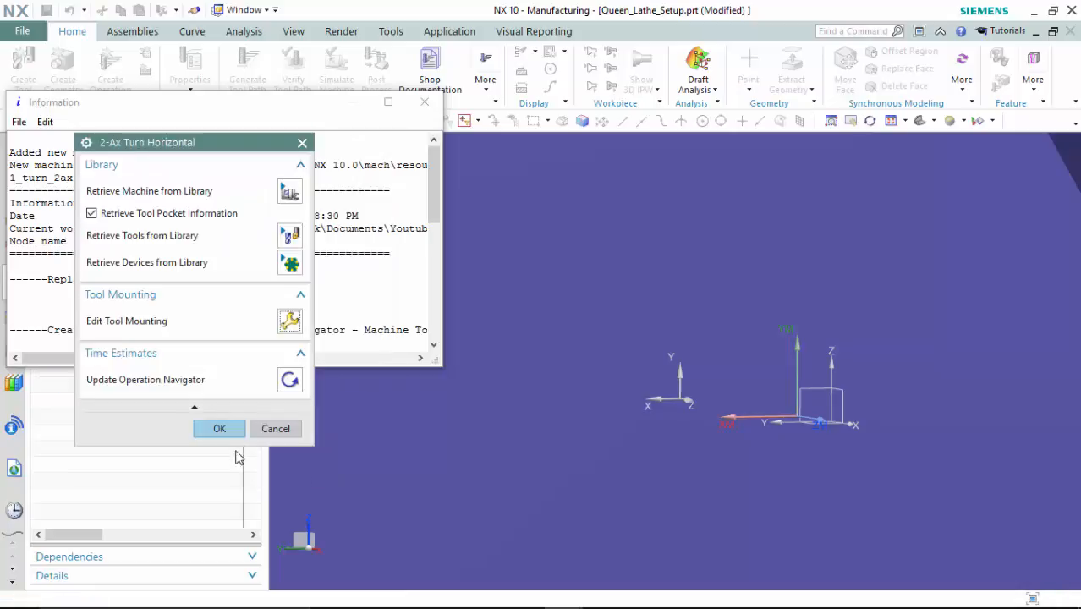
pyautogui.click(220, 428)
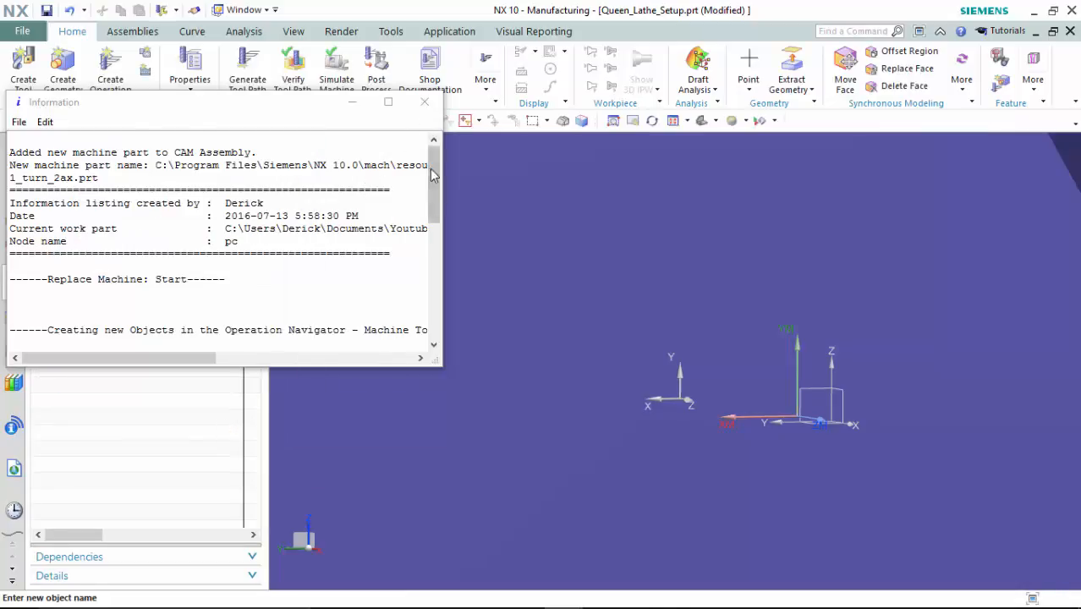
pyautogui.click(423, 101)
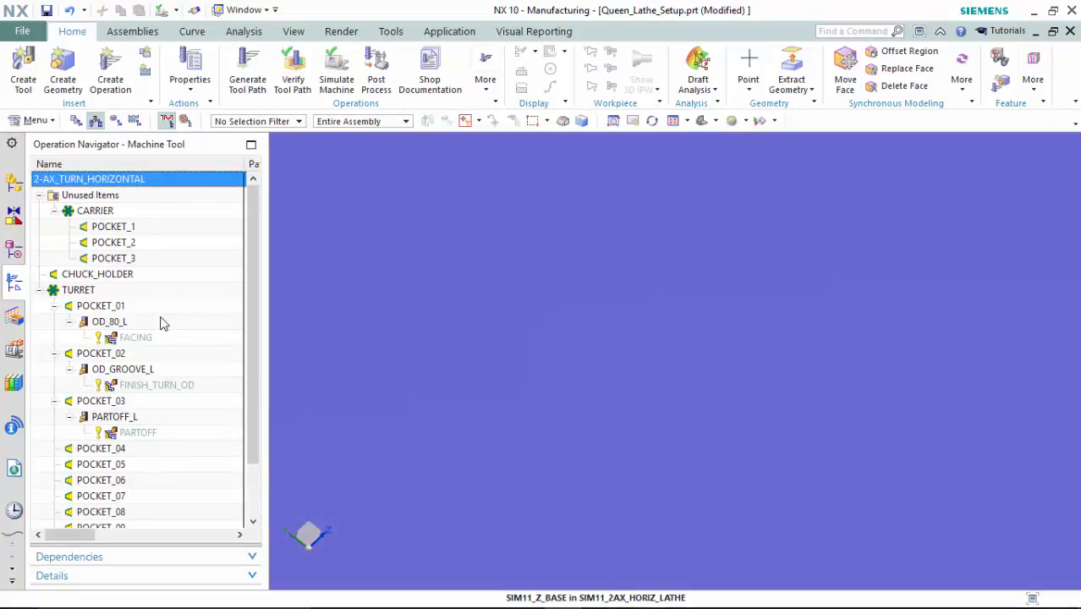
pyautogui.moveTo(146, 362)
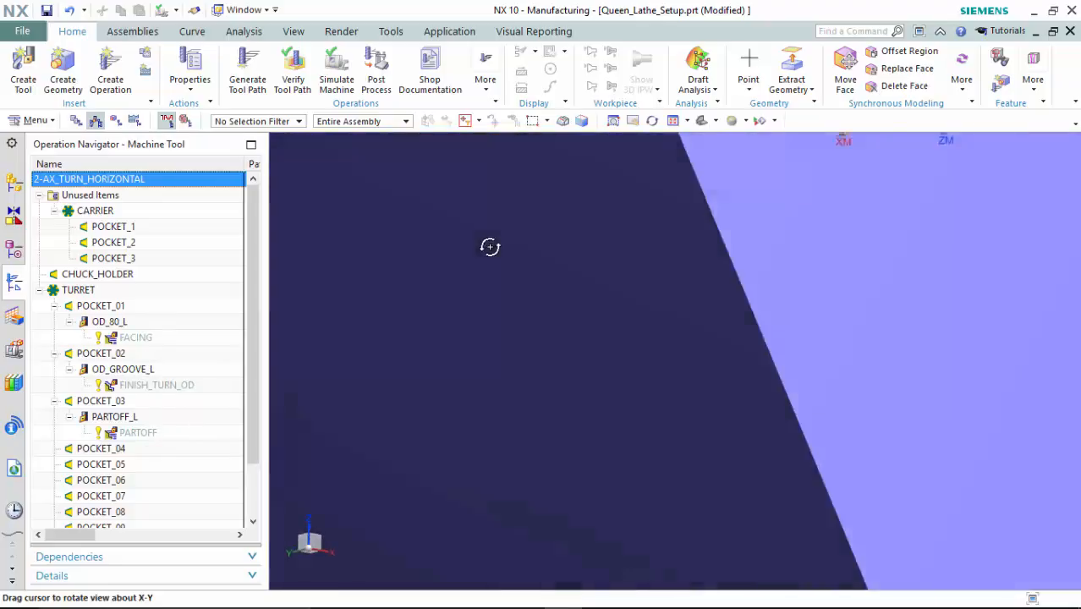
# Orbit to view the lathe's chuck and turret, then bring up actions for the OD_80_L tool in pocket 1
pyautogui.moveTo(490, 247); pyautogui.dragTo(605, 320)
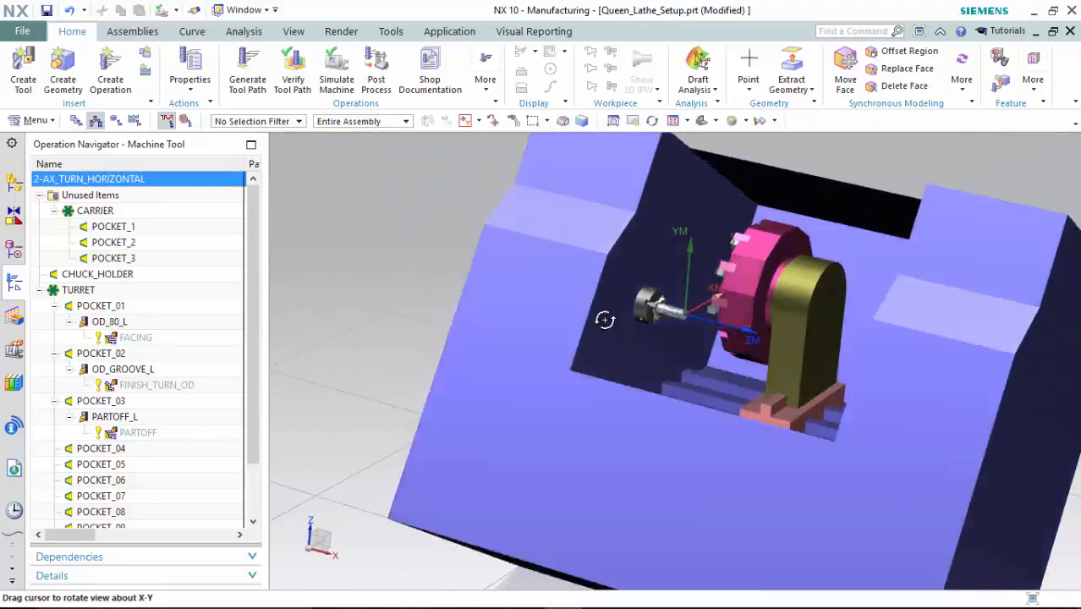
pyautogui.moveTo(606, 319); pyautogui.dragTo(691, 307)
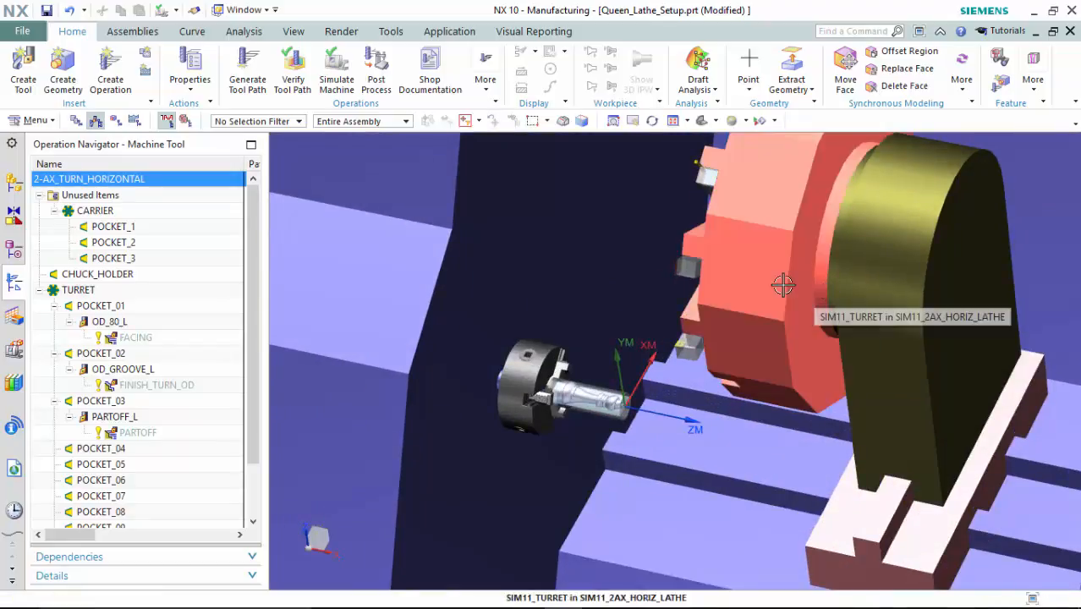
pyautogui.click(108, 322)
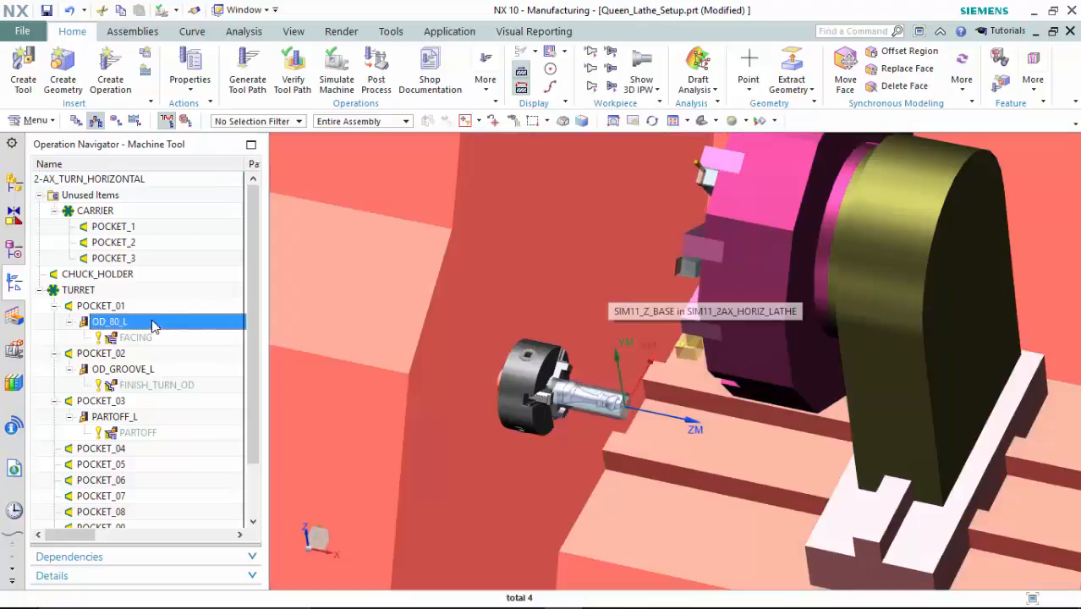
pyautogui.rightClick(108, 321)
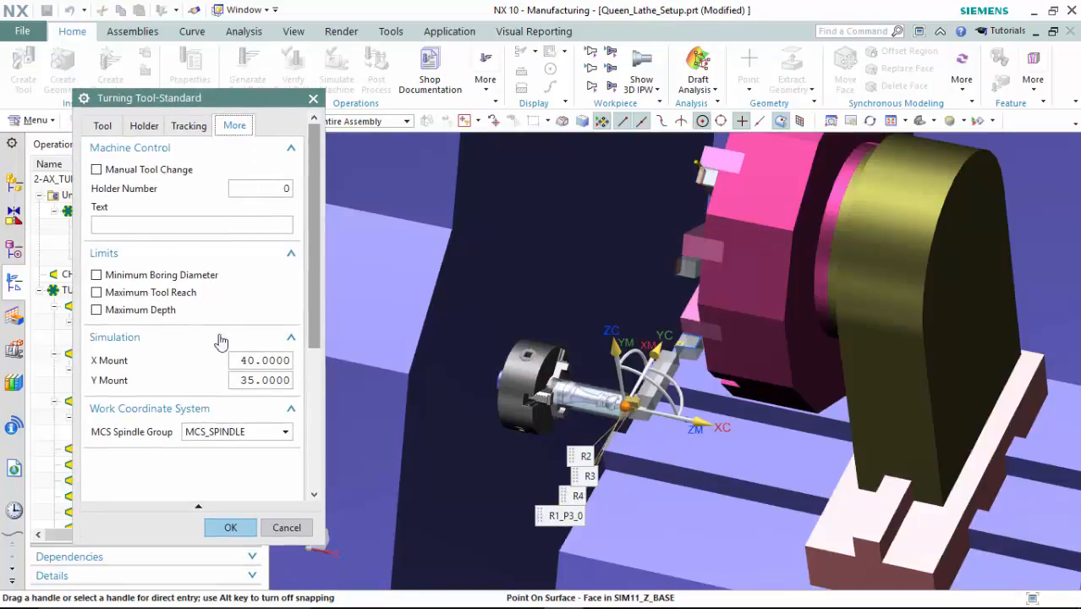
pyautogui.moveTo(166, 362)
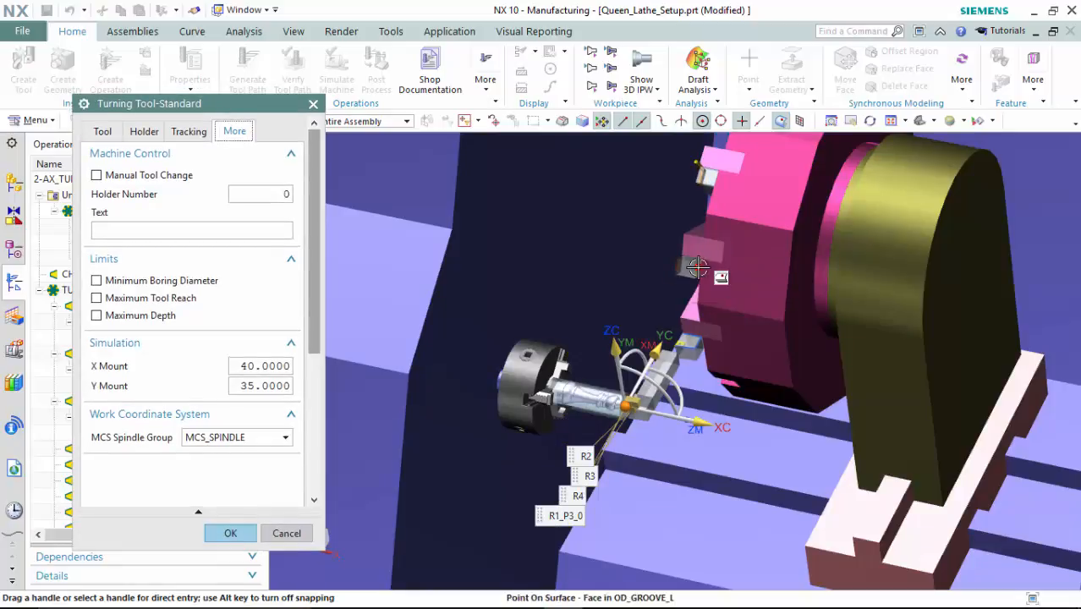
pyautogui.moveTo(693, 268)
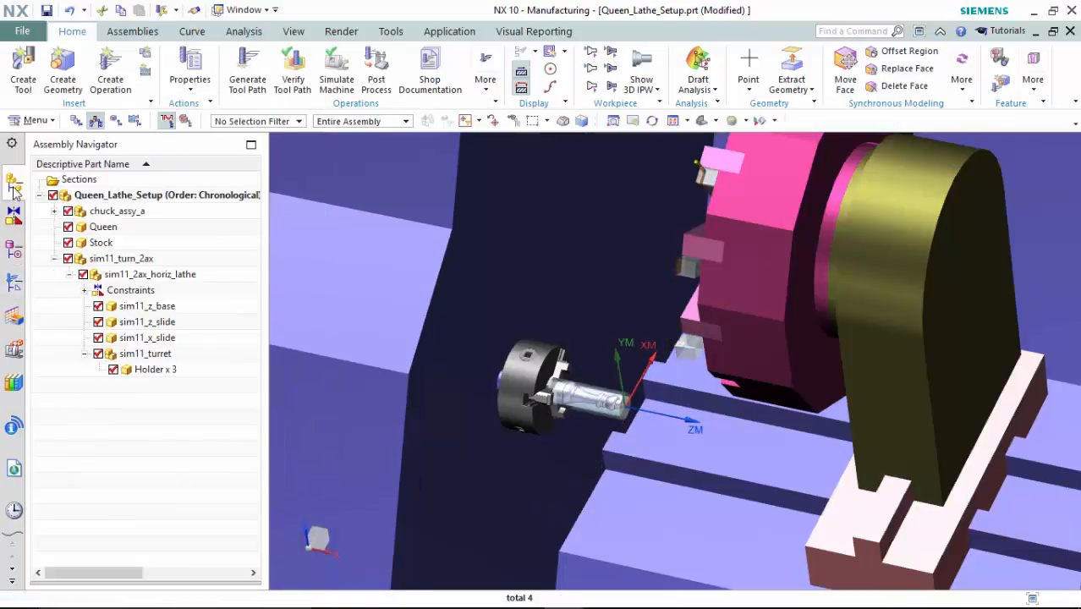
# Select Holder x 3 under sim11_turret to highlight the three tool holders
pyautogui.click(156, 368)
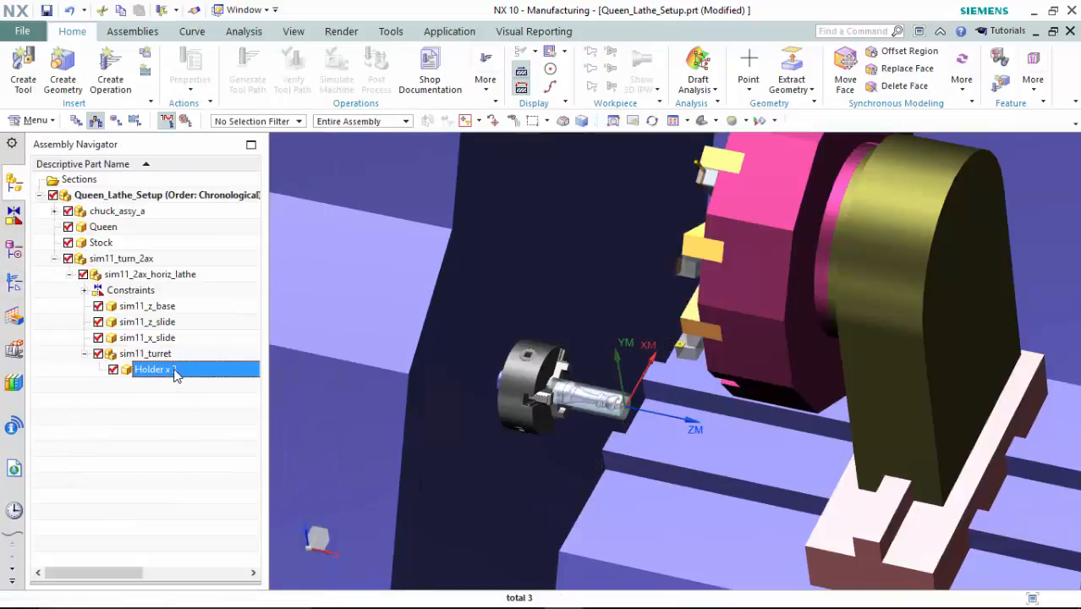
pyautogui.click(144, 353)
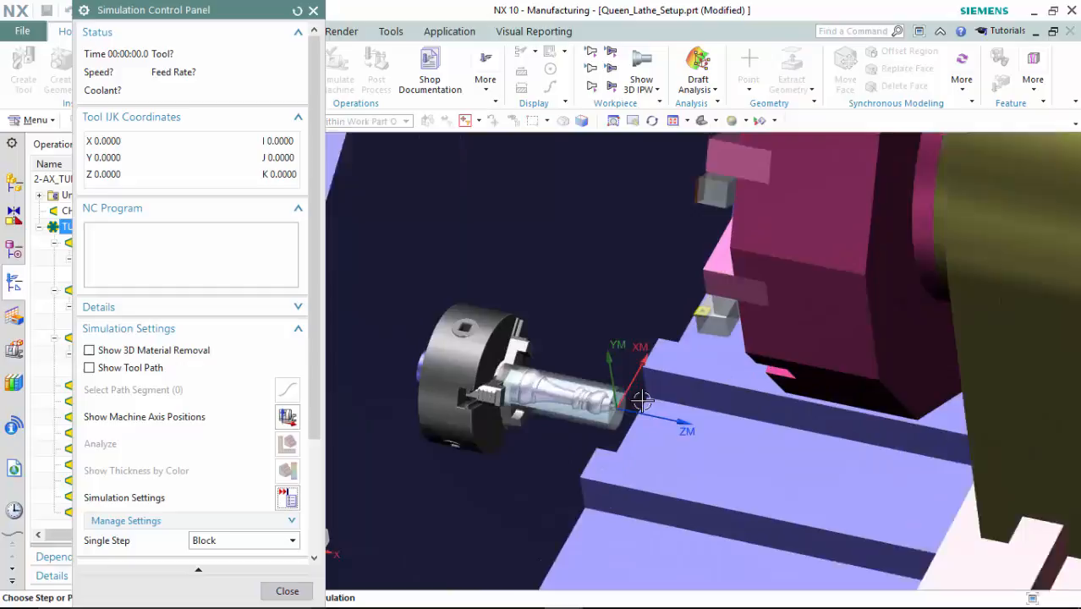
# Enable Show 3D Material Removal, play the machine simulation at raised speed, and close the control panel
pyautogui.click(90, 350)
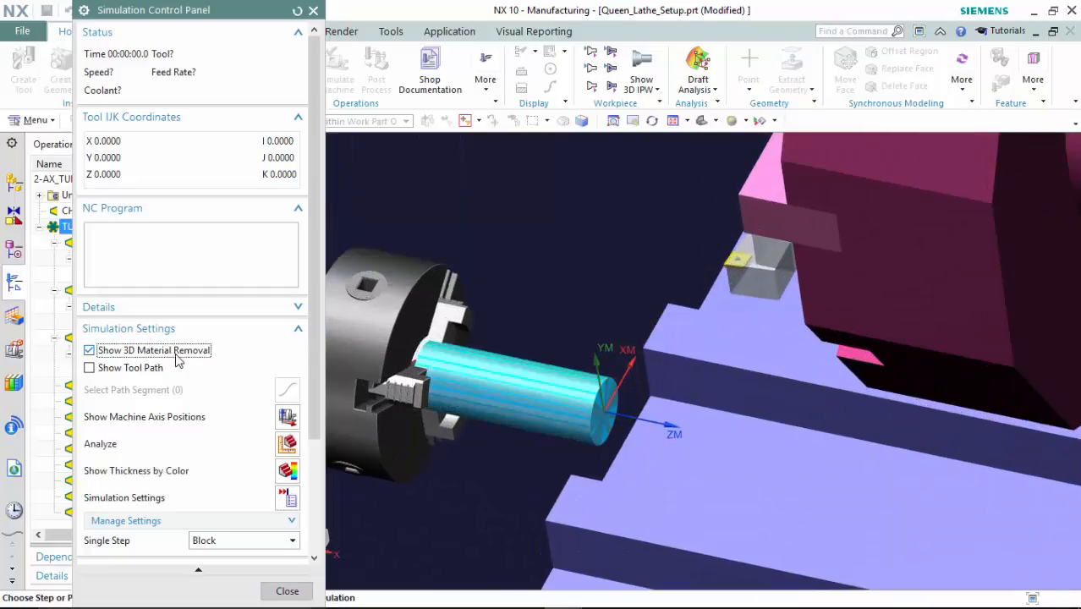
pyautogui.scroll(-3)
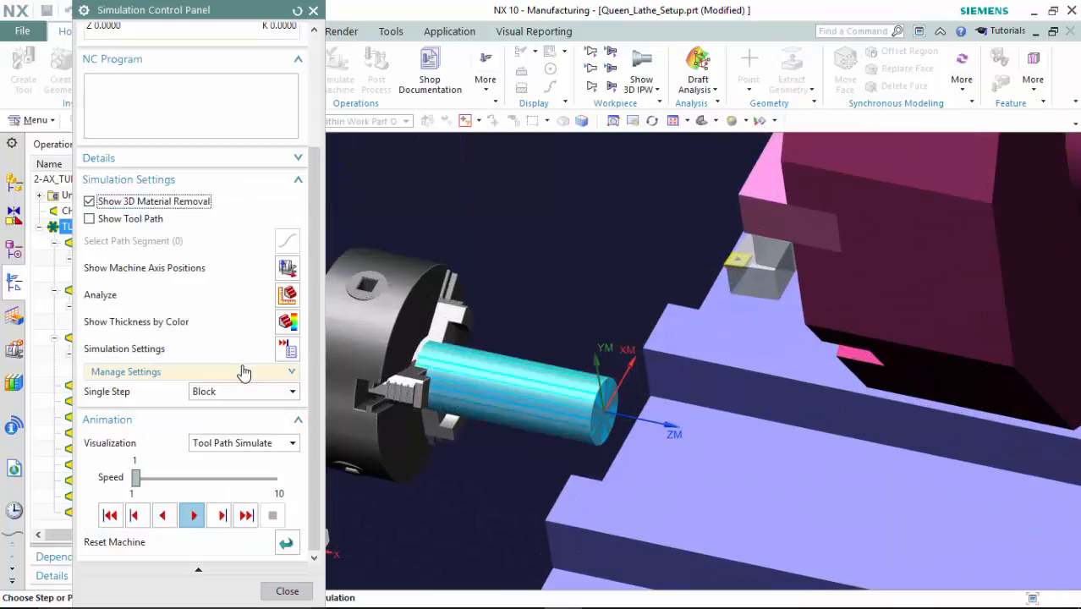
pyautogui.click(191, 514)
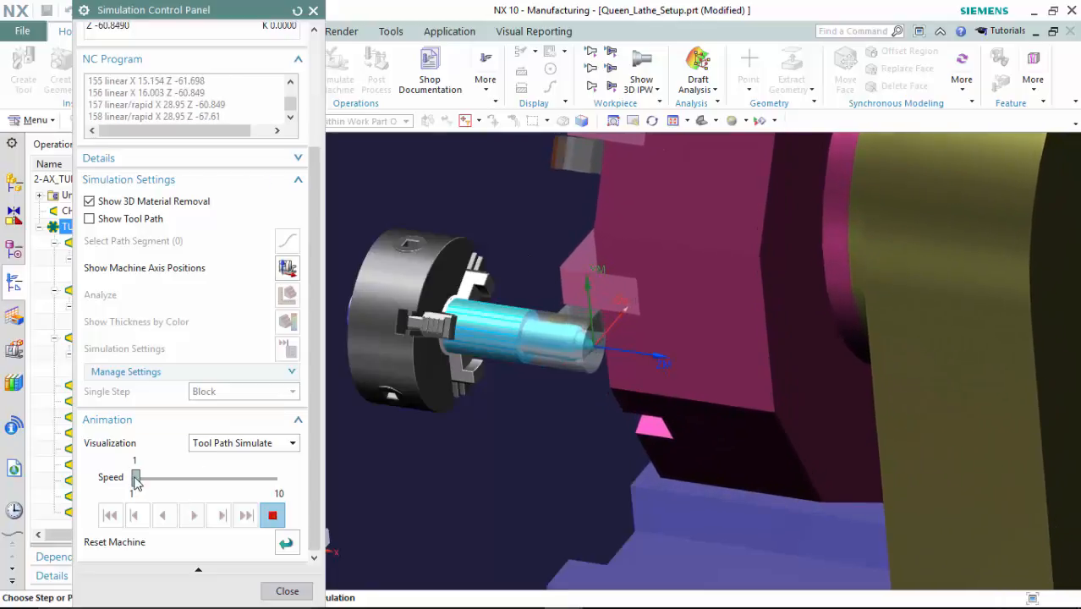
pyautogui.moveTo(136, 477); pyautogui.dragTo(149, 477)
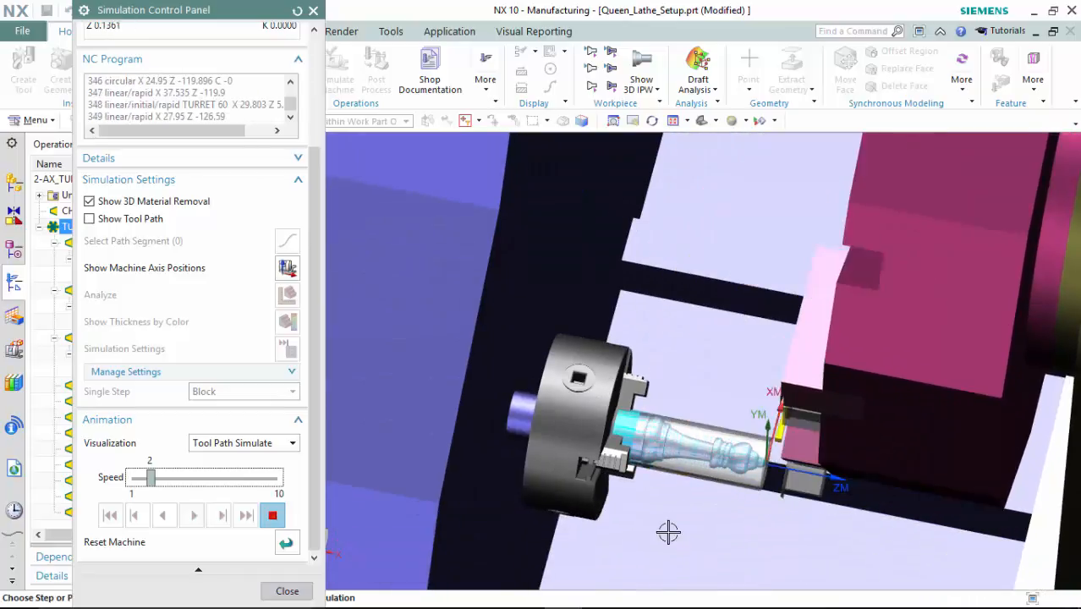
pyautogui.click(192, 514)
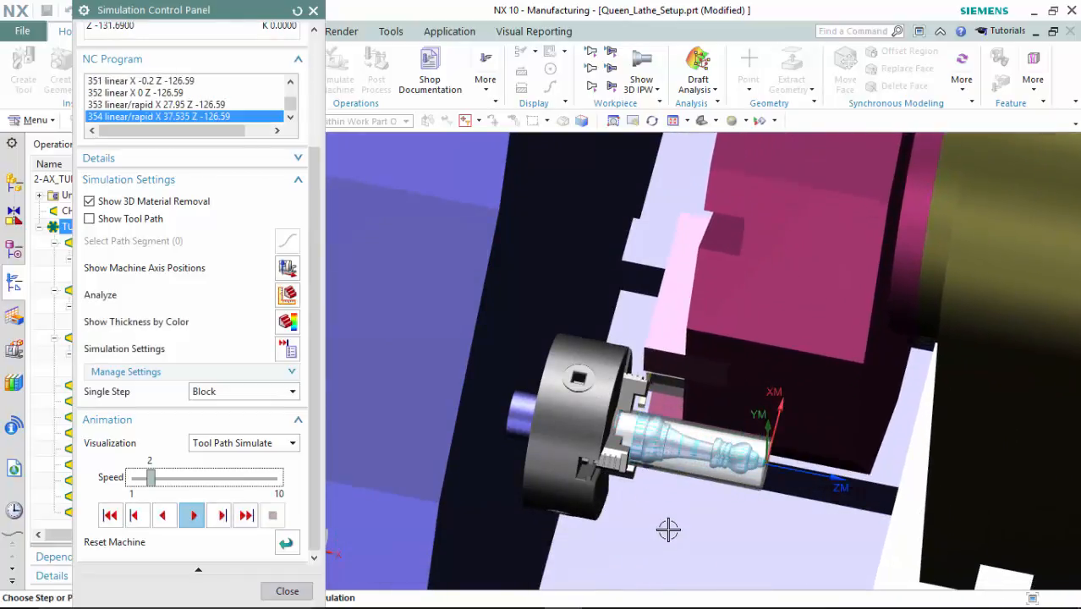
pyautogui.moveTo(667, 531); pyautogui.dragTo(622, 427)
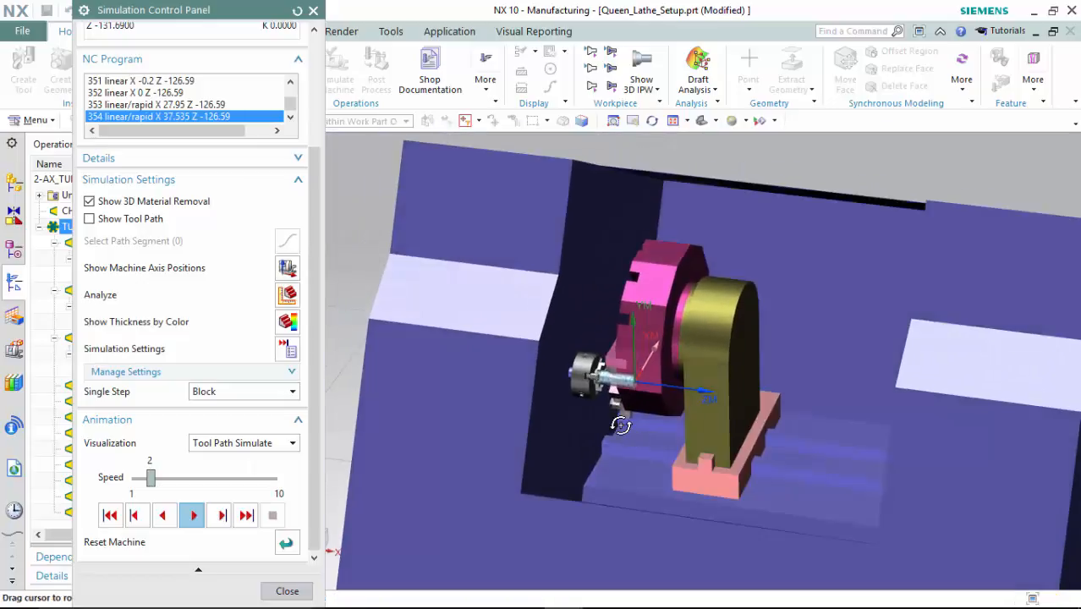
pyautogui.click(287, 591)
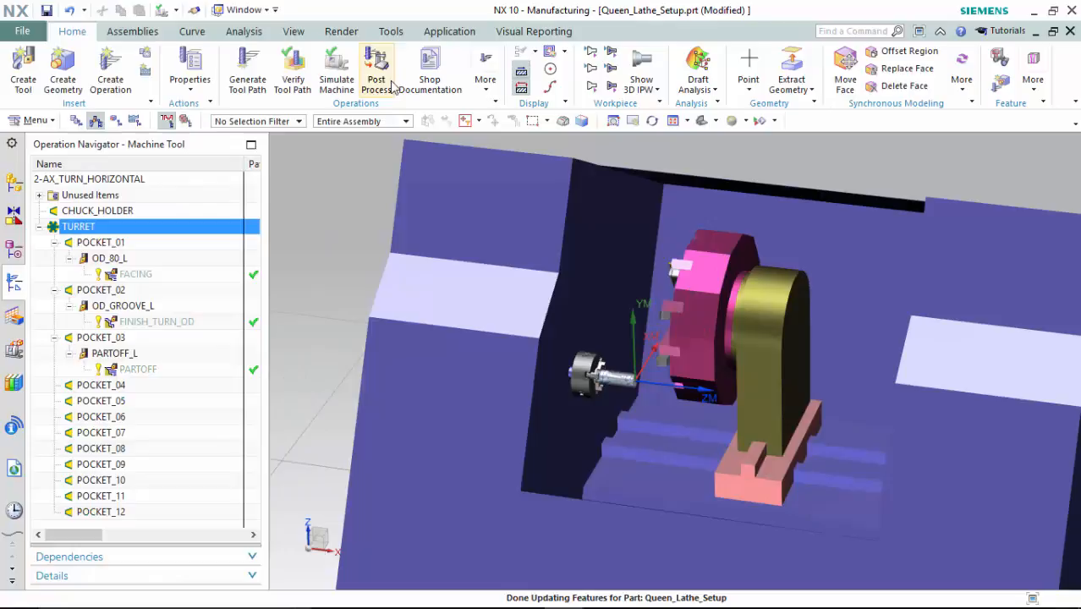
# Bring up the Postprocess dialog from the Home tab for the TURN_2_AXIS postprocessor
pyautogui.click(375, 70)
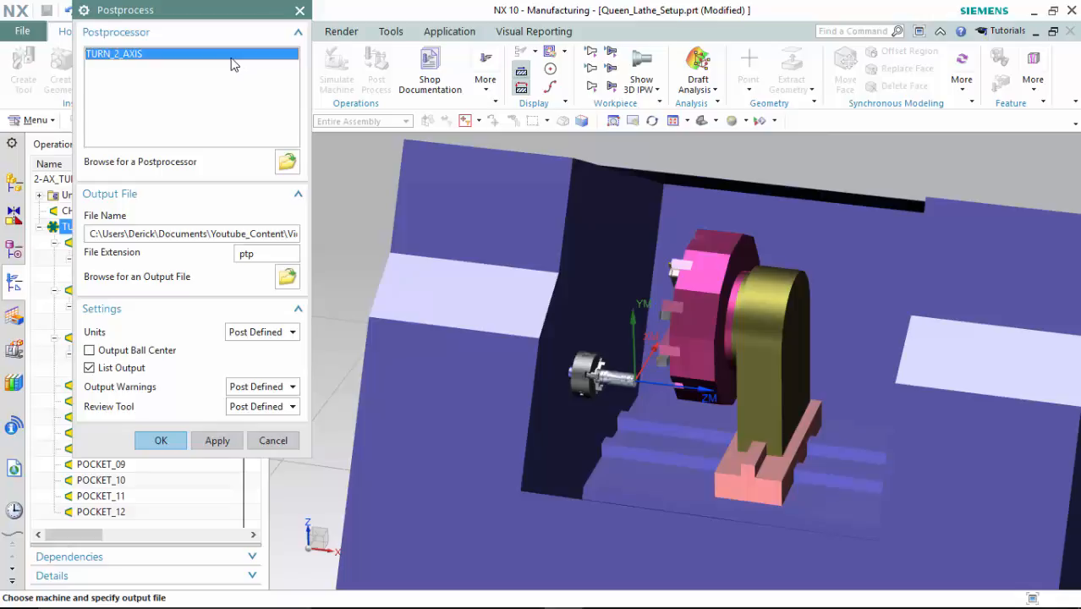
pyautogui.moveTo(227, 86)
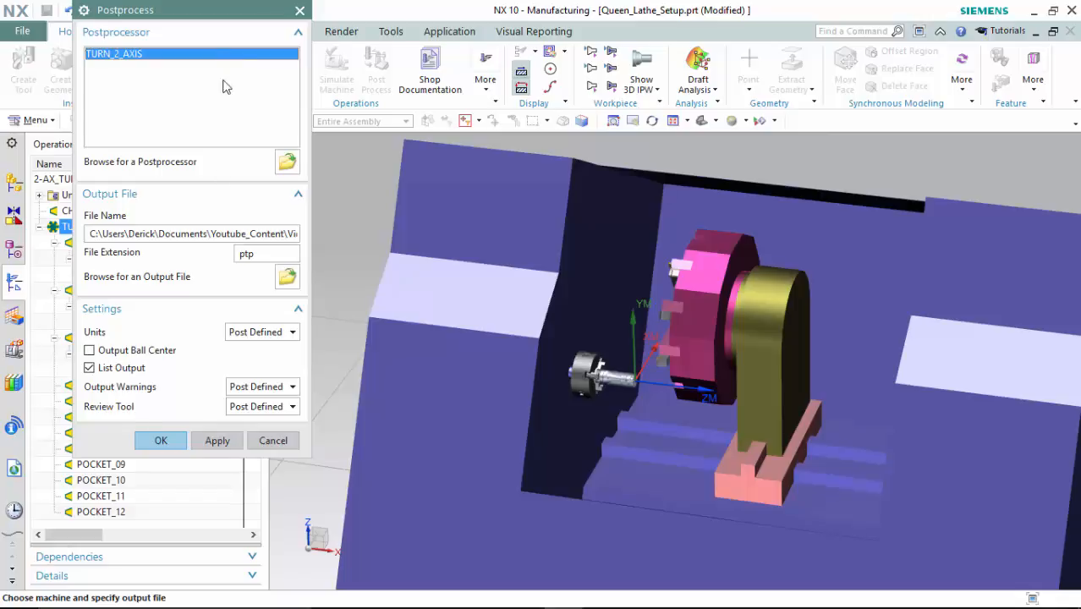